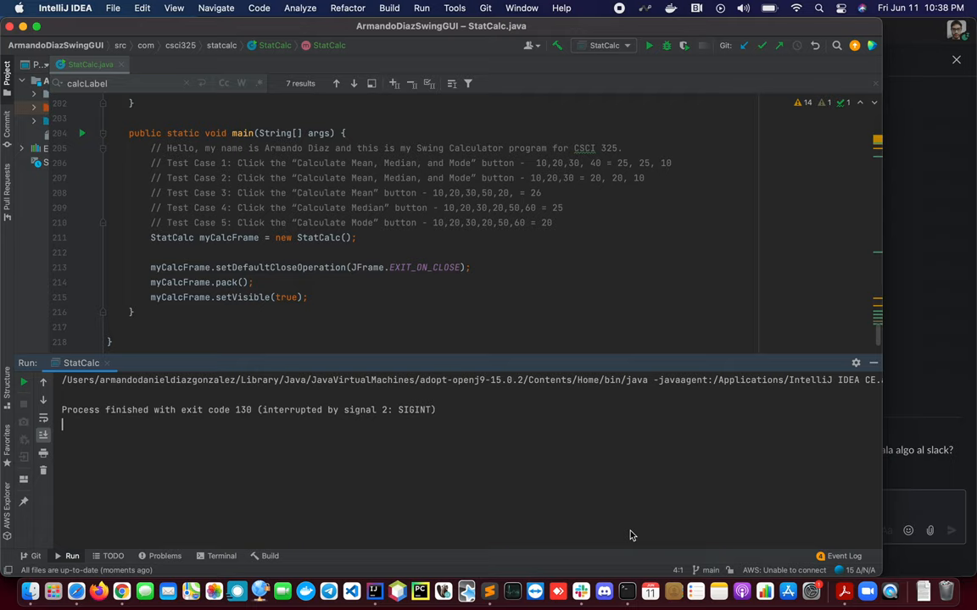
mouse_move(256, 208)
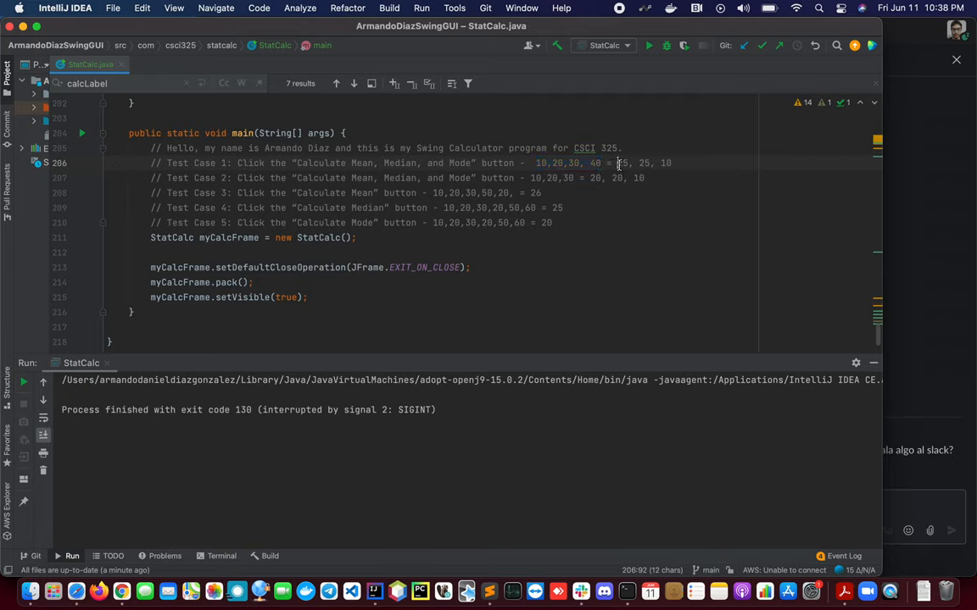
Review Test Case 1's expected results, the main method and the class documentation comment.
drag(620, 163, 674, 163)
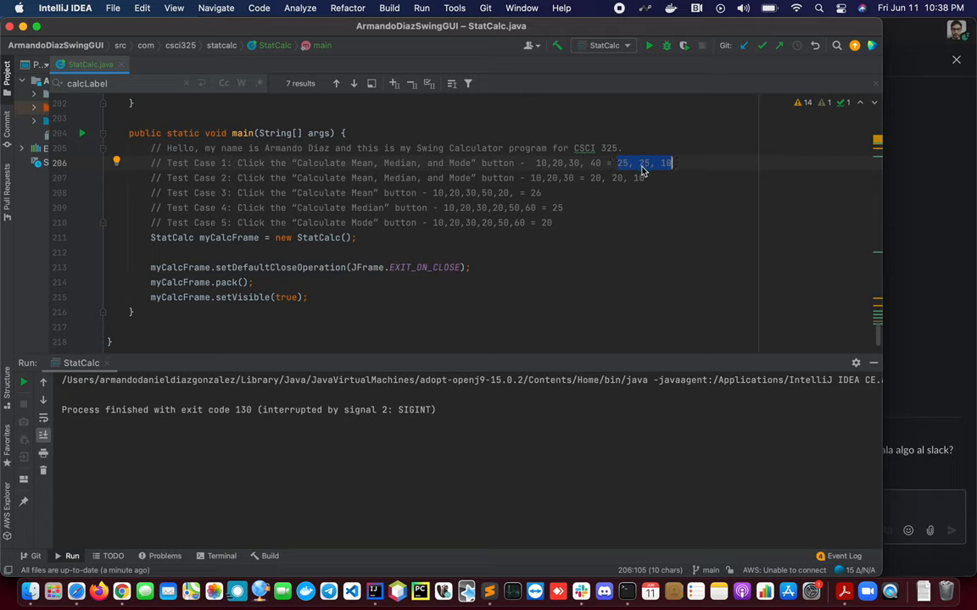
mouse_move(629, 180)
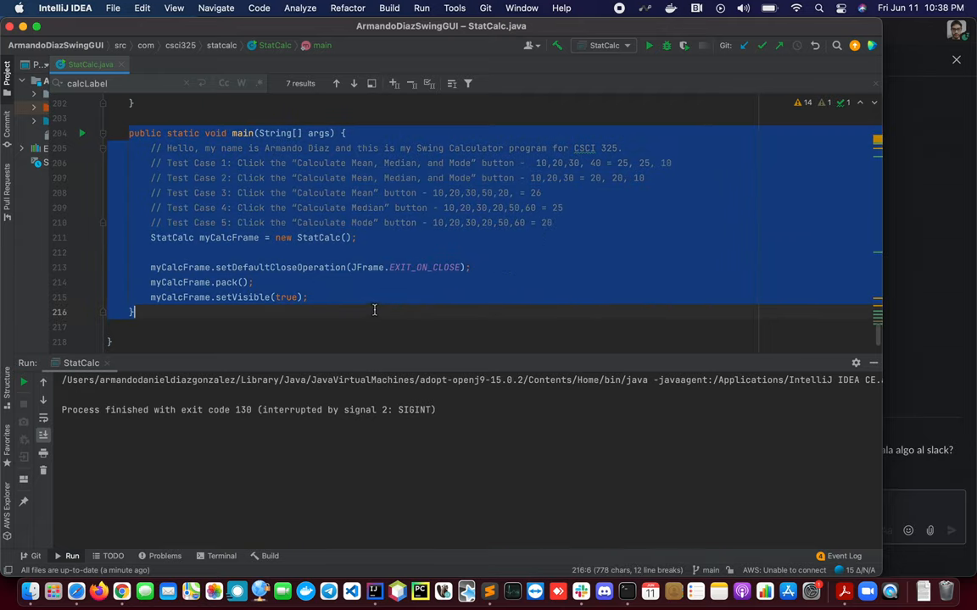
click(157, 237)
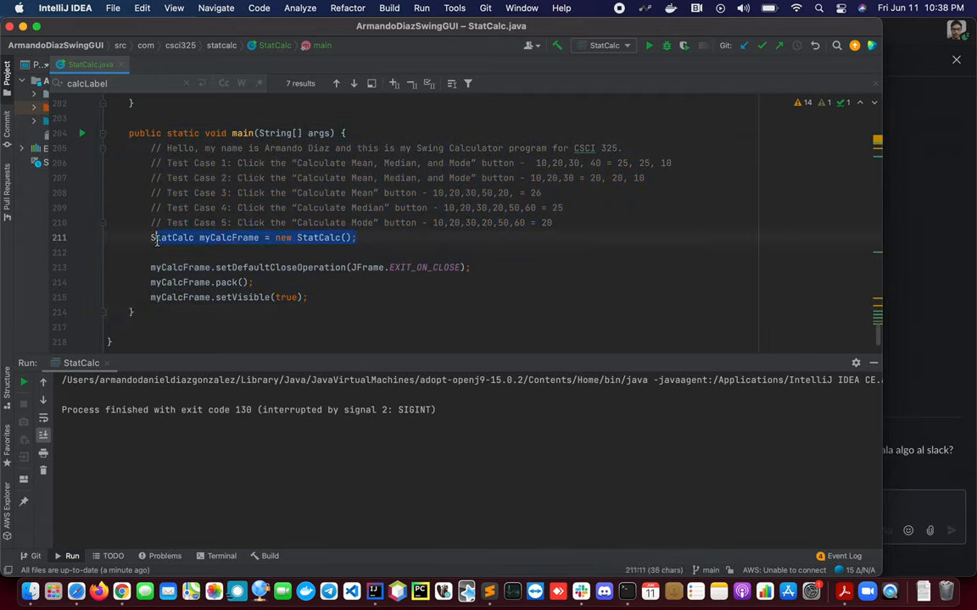
click(298, 237)
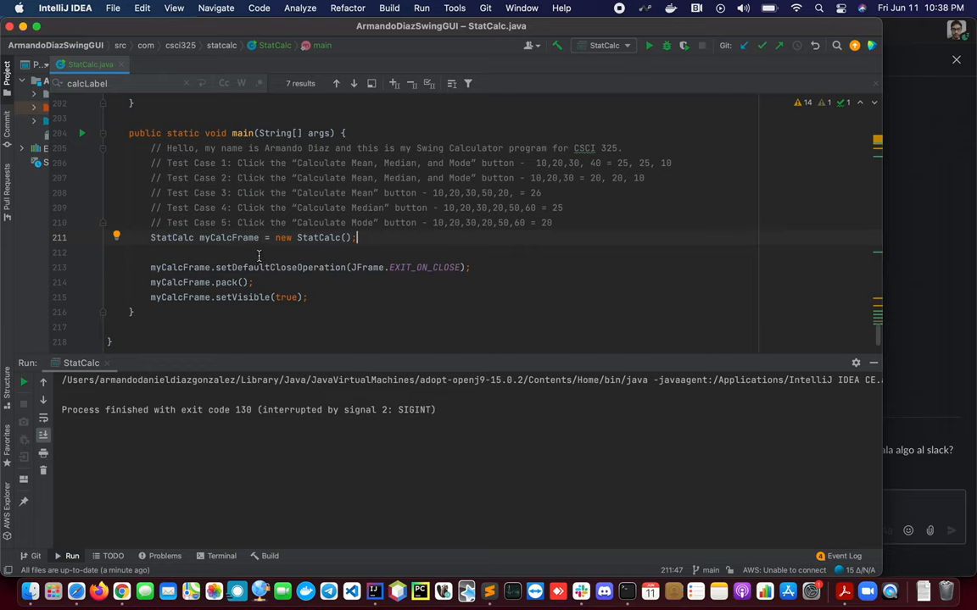
scroll(up, 3)
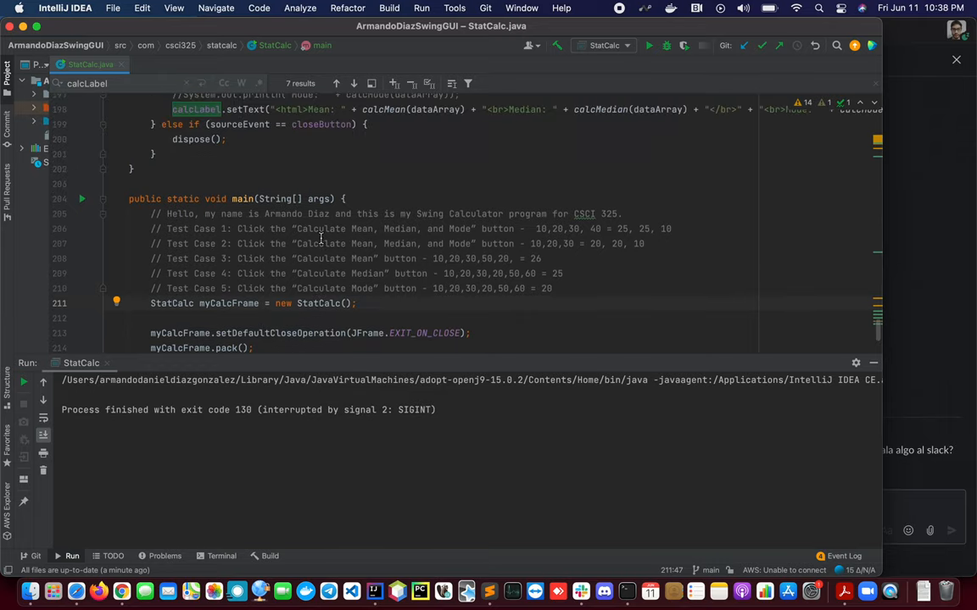
scroll(up, 3)
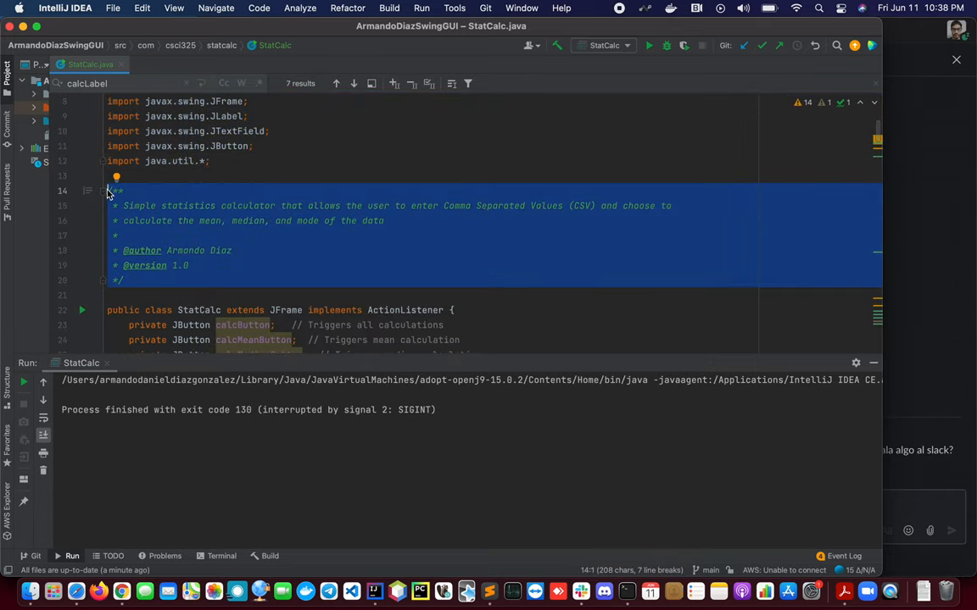
click(240, 235)
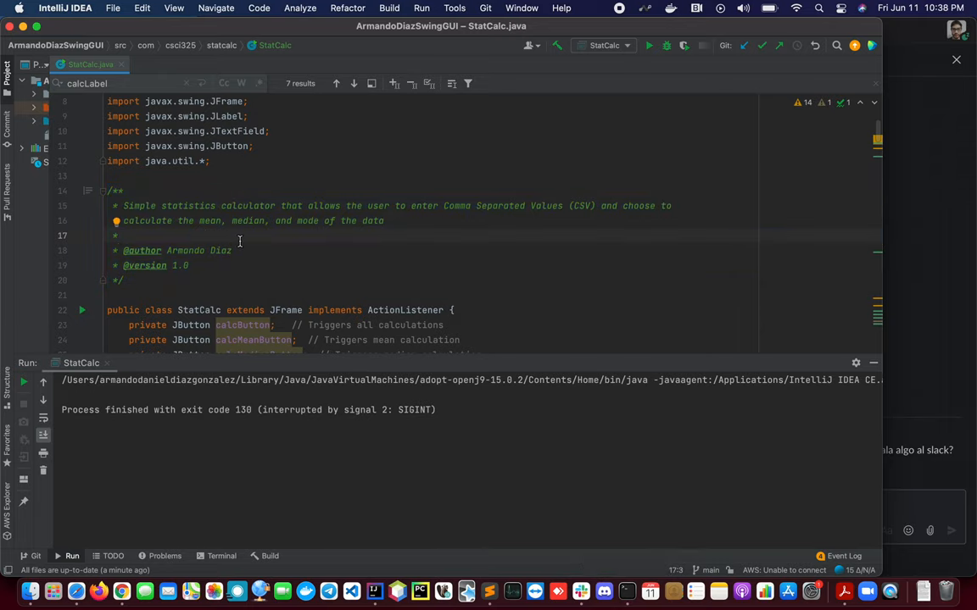
mouse_move(264, 241)
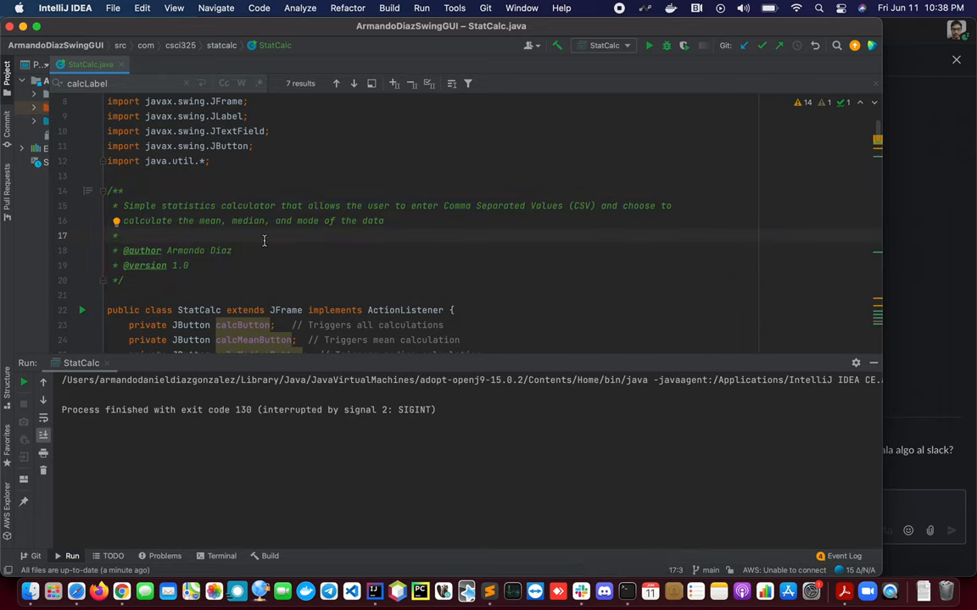
scroll(down, 3)
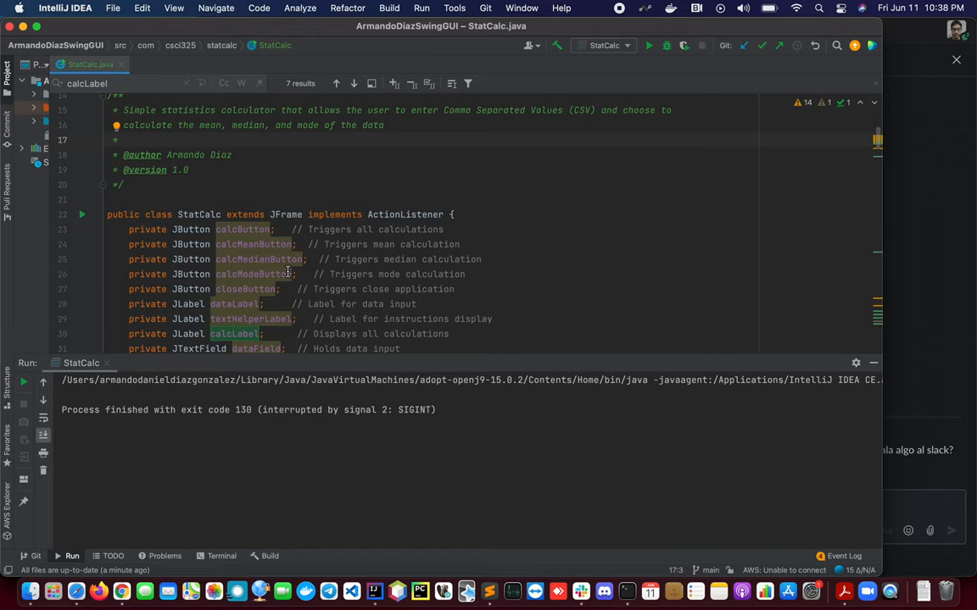
scroll(down, 3)
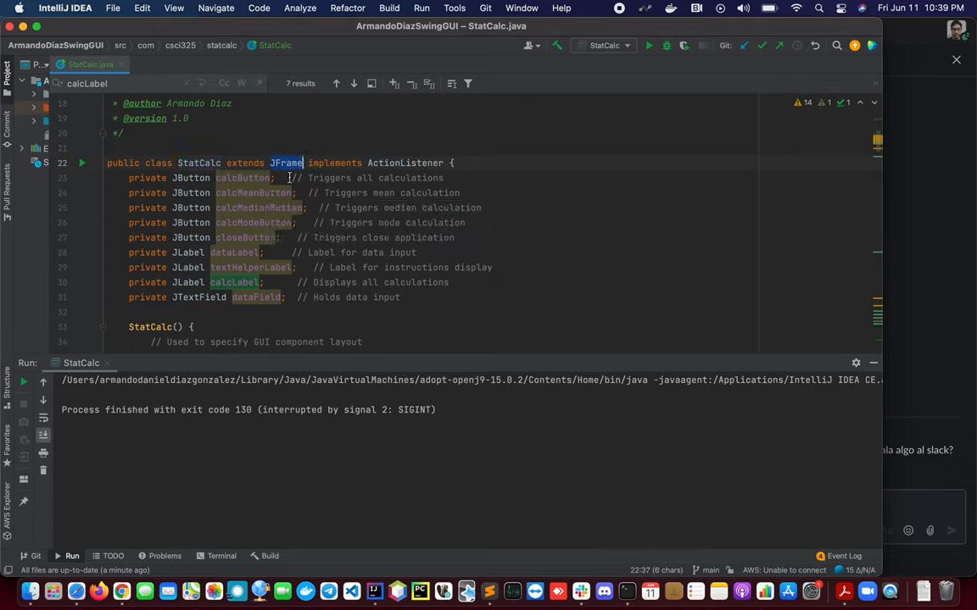
mouse_move(323, 189)
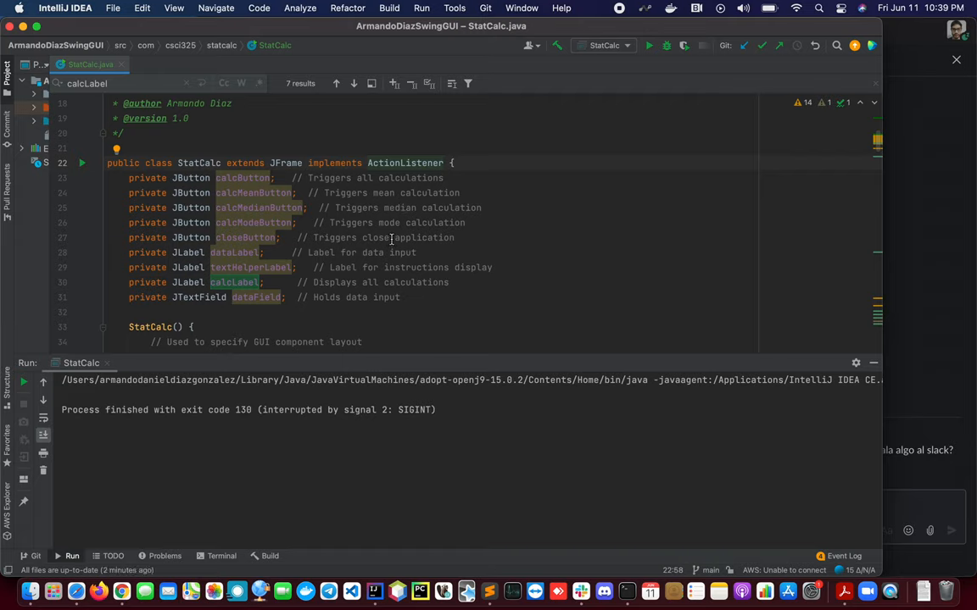
mouse_move(288, 270)
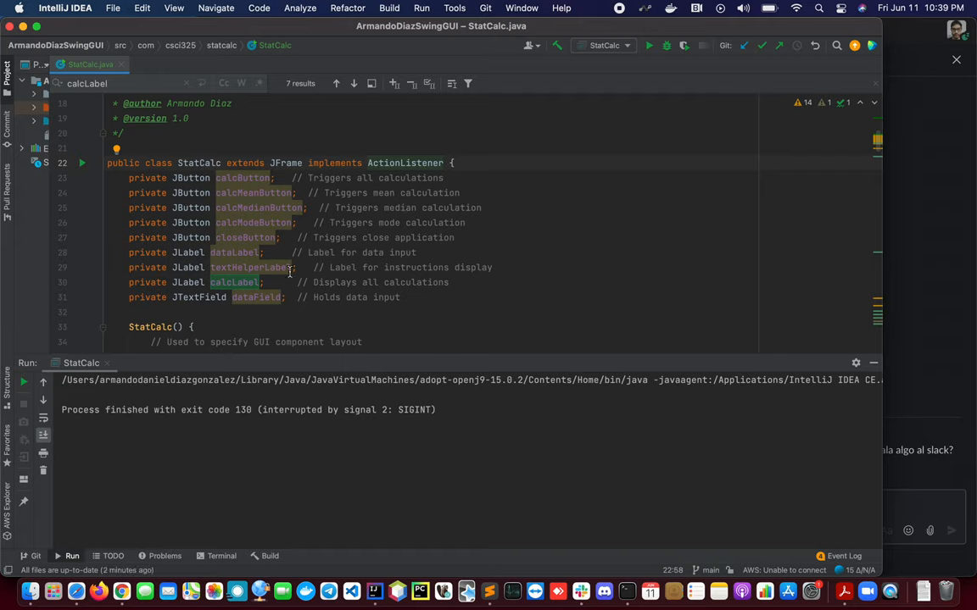
Inspect the dataField declaration, the frame title line and the Data label text.
scroll(down, 3)
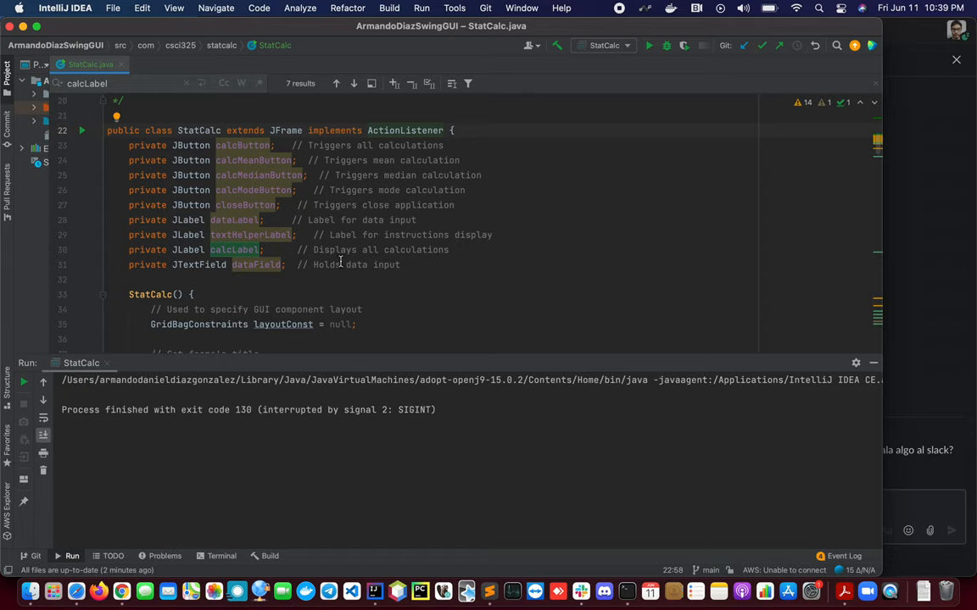
mouse_move(320, 278)
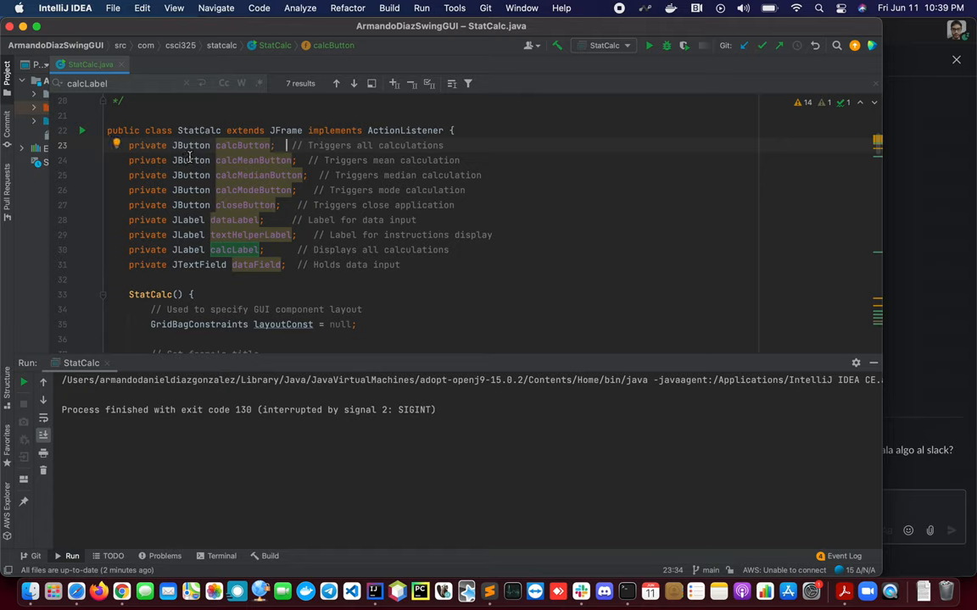
mouse_move(207, 205)
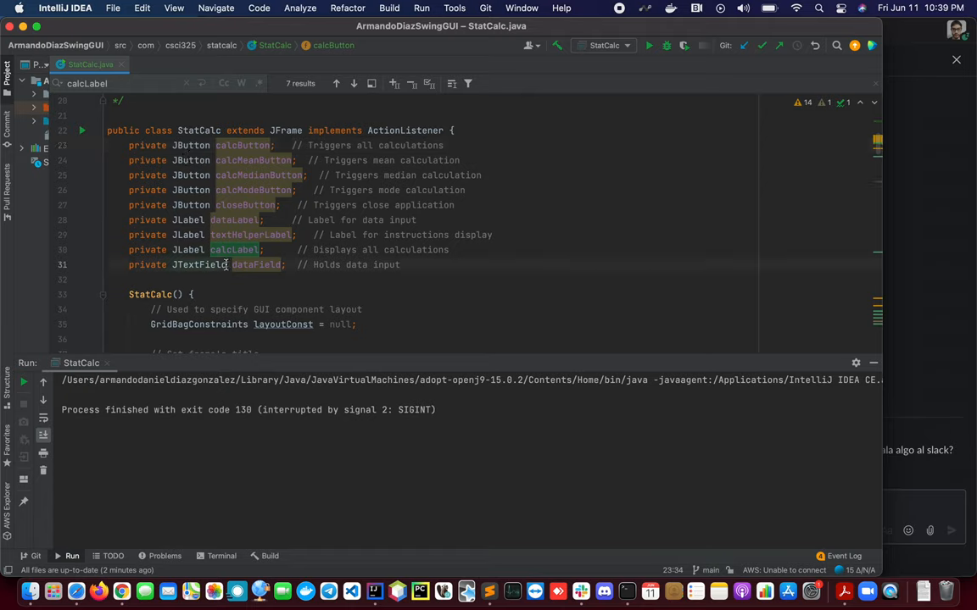
click(180, 264)
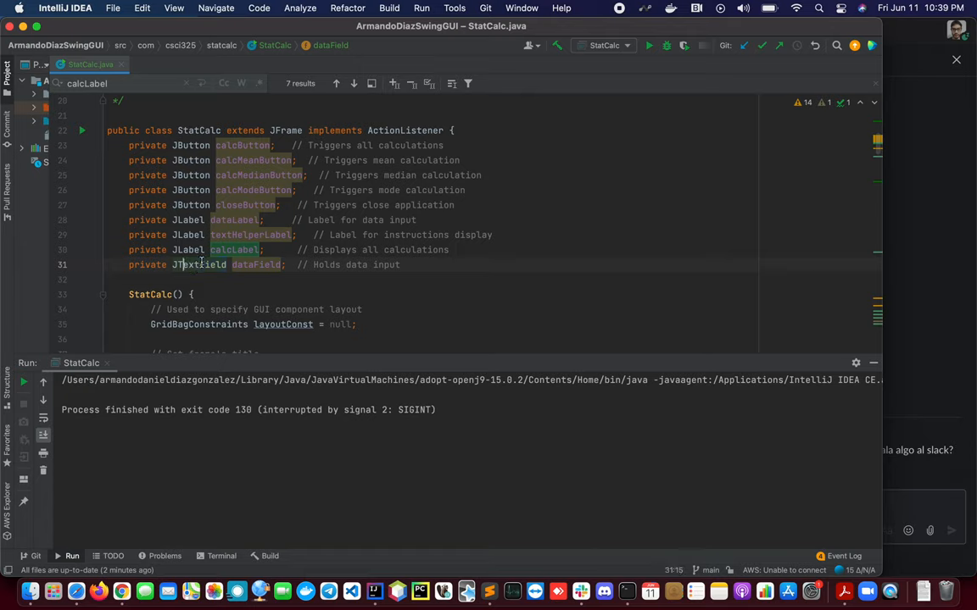
click(441, 145)
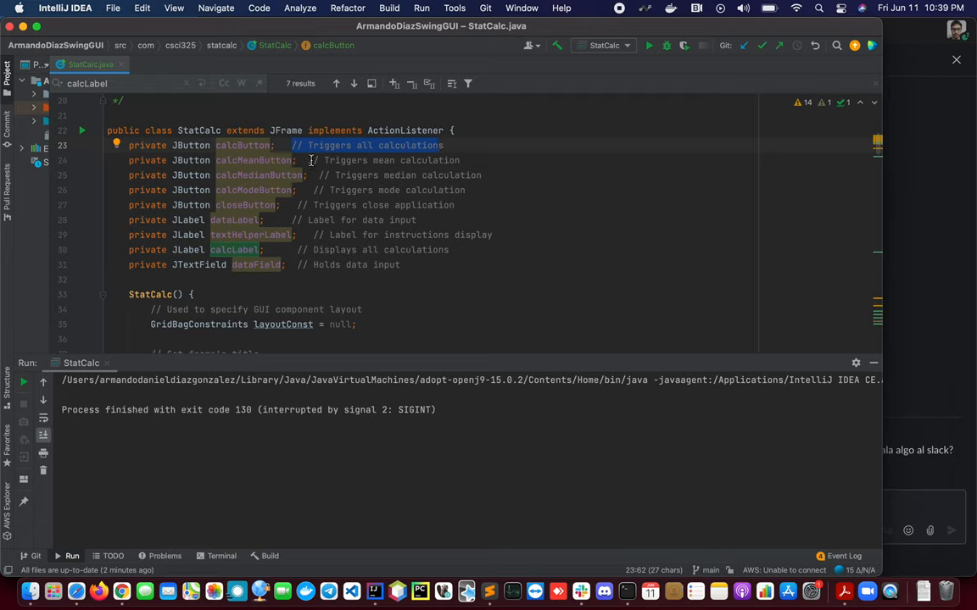
mouse_move(229, 145)
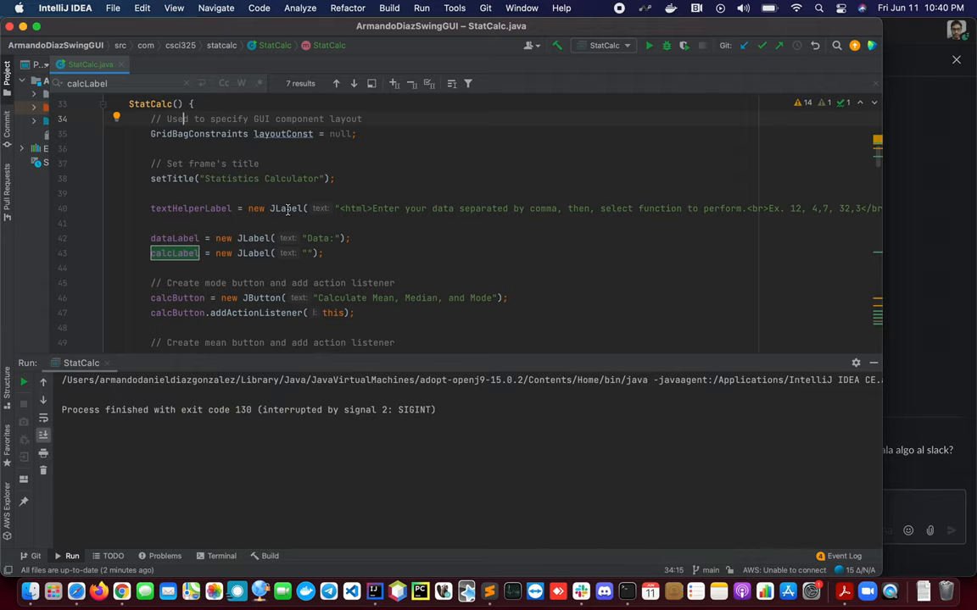
scroll(down, 3)
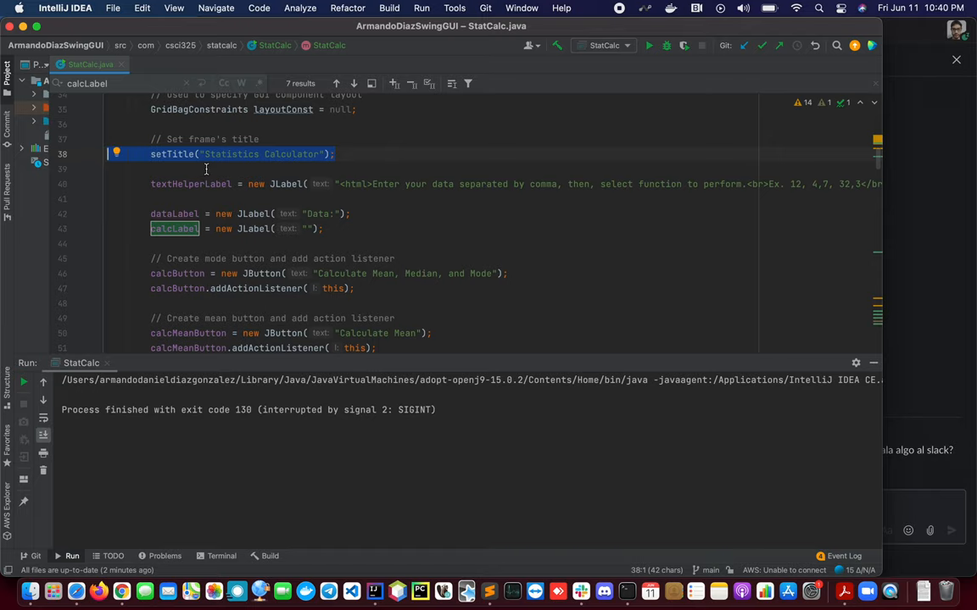
click(288, 244)
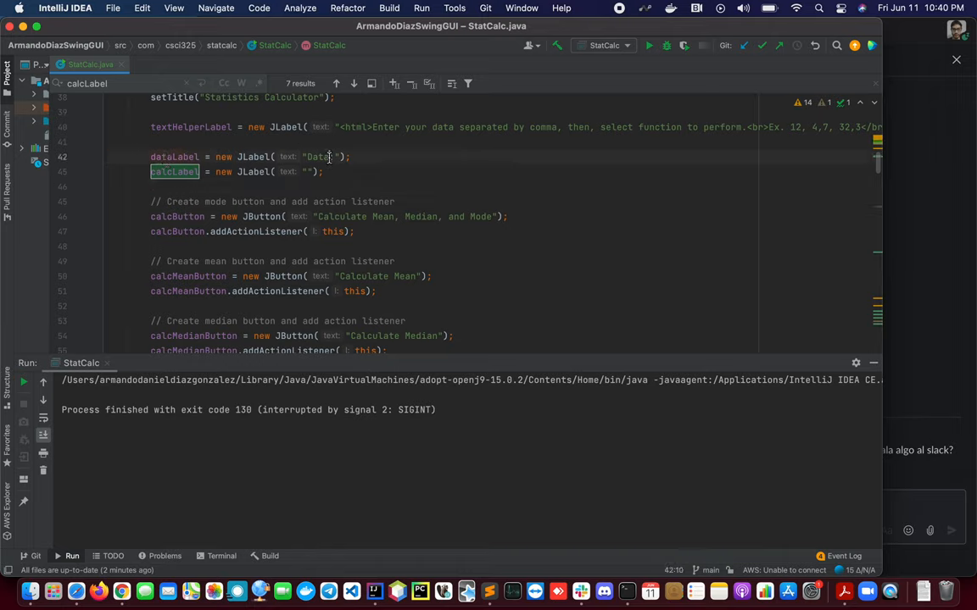
double_click(317, 156)
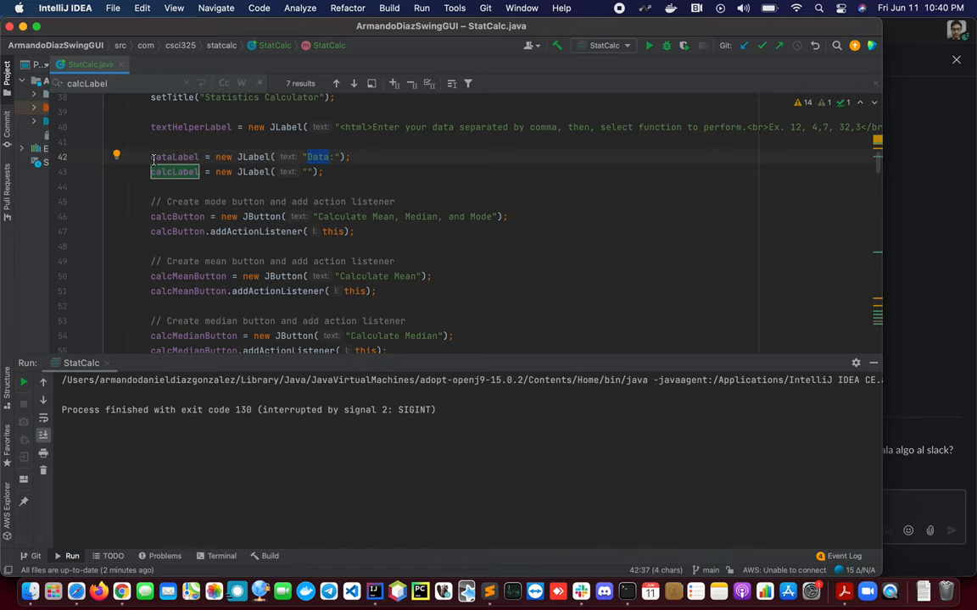
mouse_move(293, 209)
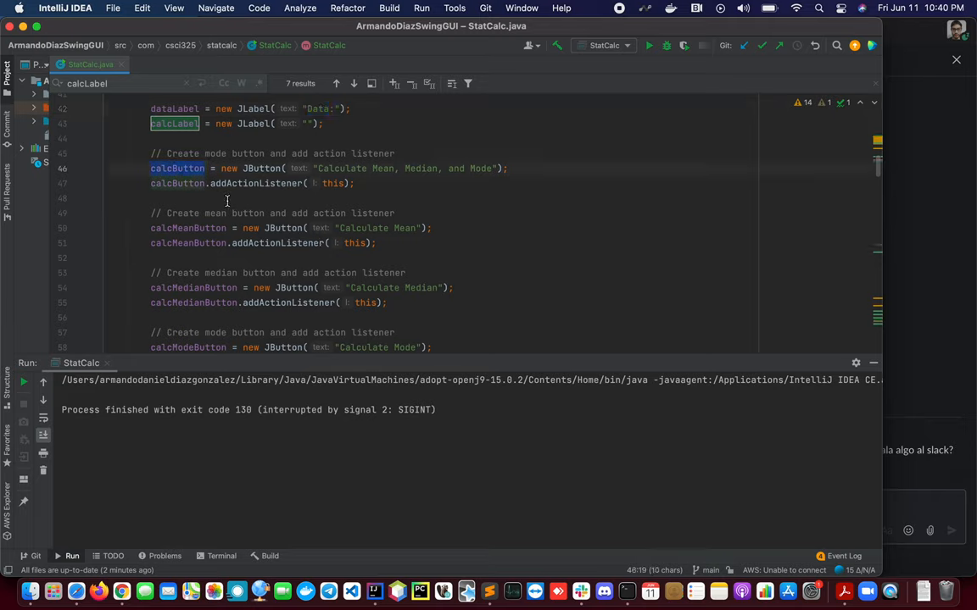
mouse_move(320, 168)
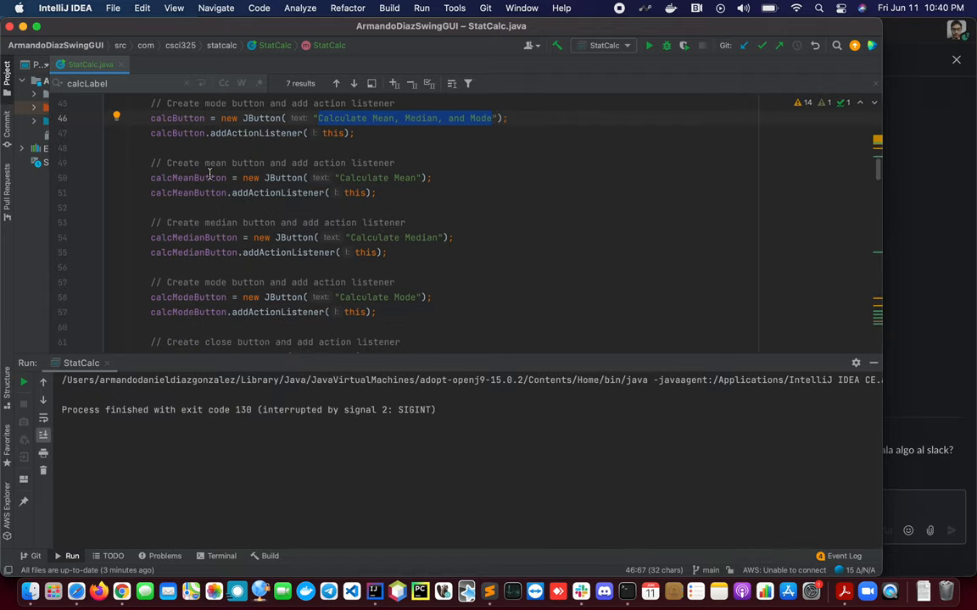
Scroll through the rest of the StatCalc source code.
scroll(down, 3)
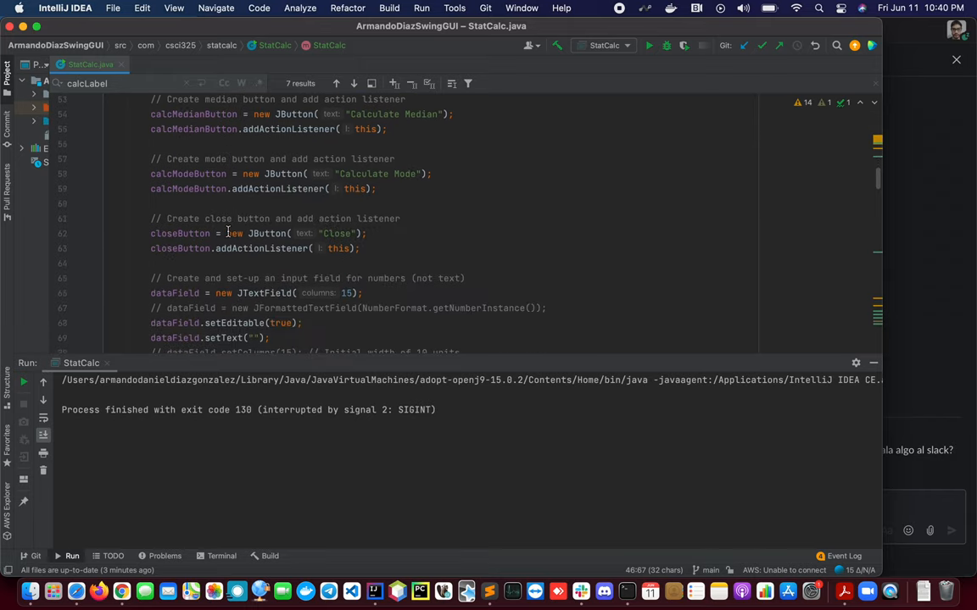
scroll(down, 3)
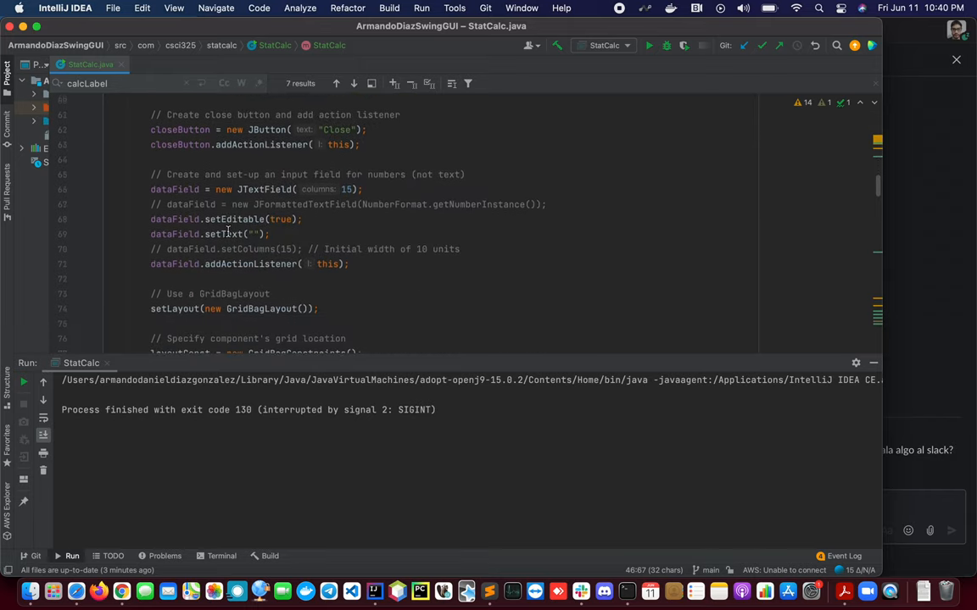
scroll(down, 3)
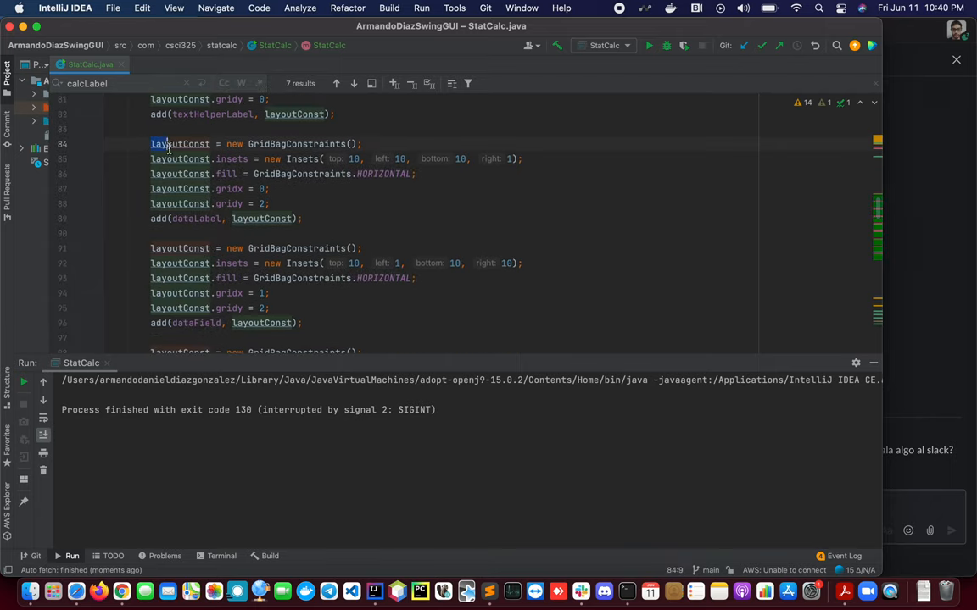
click(303, 218)
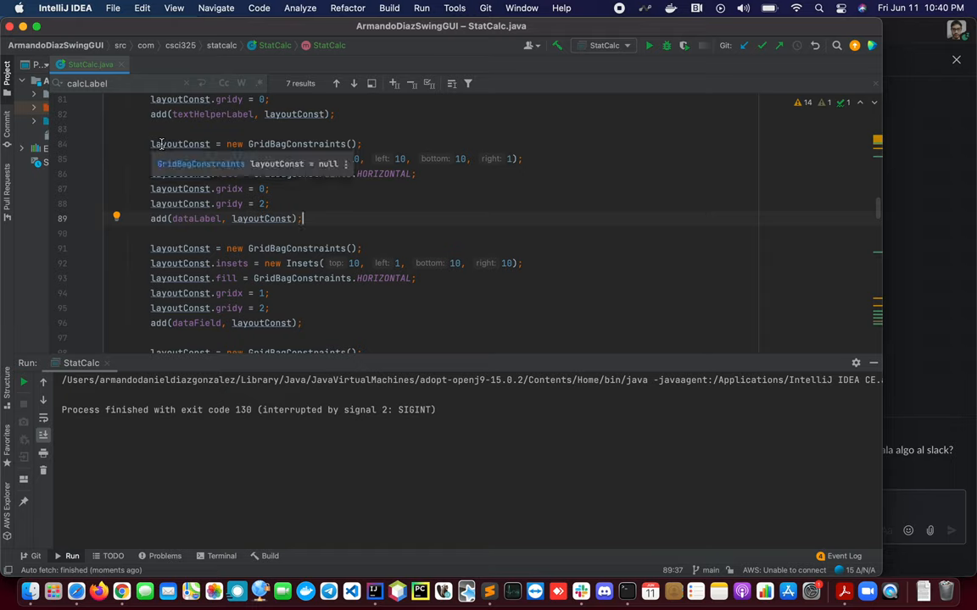
click(157, 143)
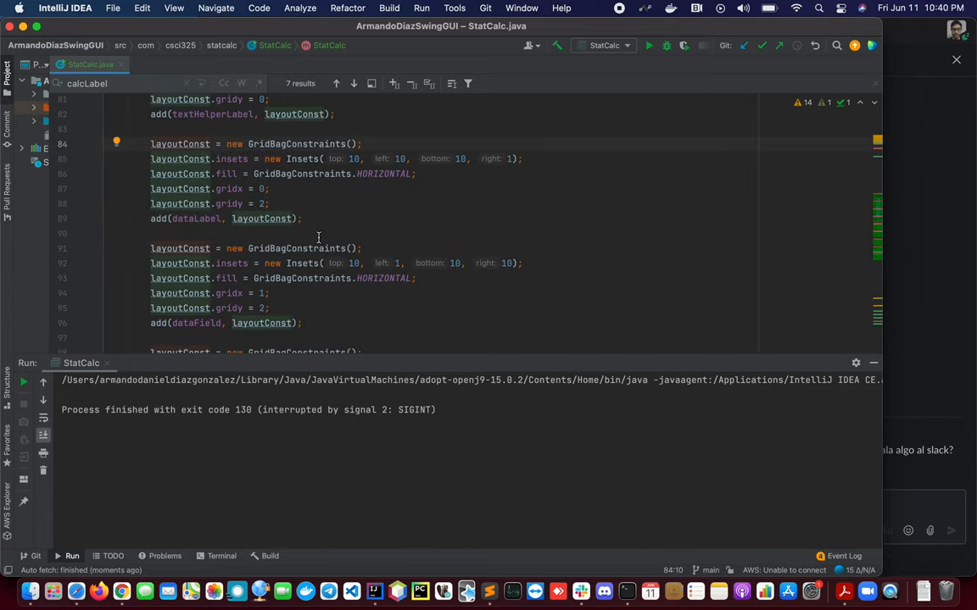
scroll(down, 3)
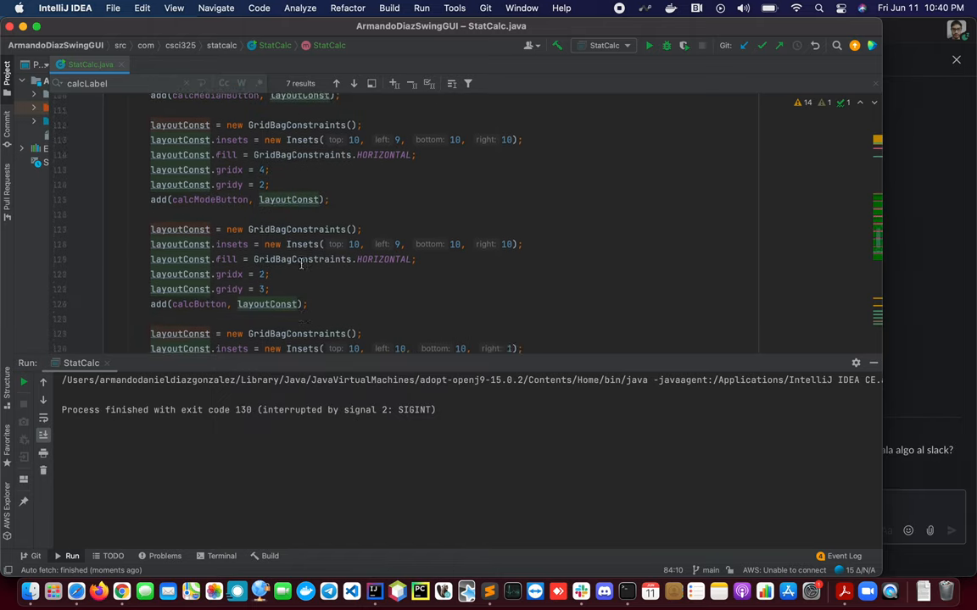
scroll(down, 3)
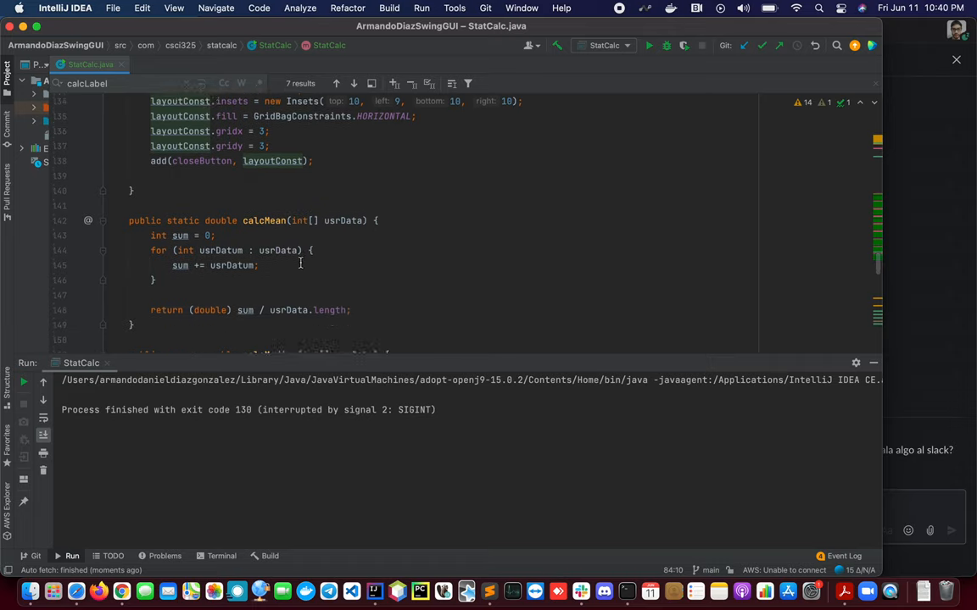
scroll(down, 3)
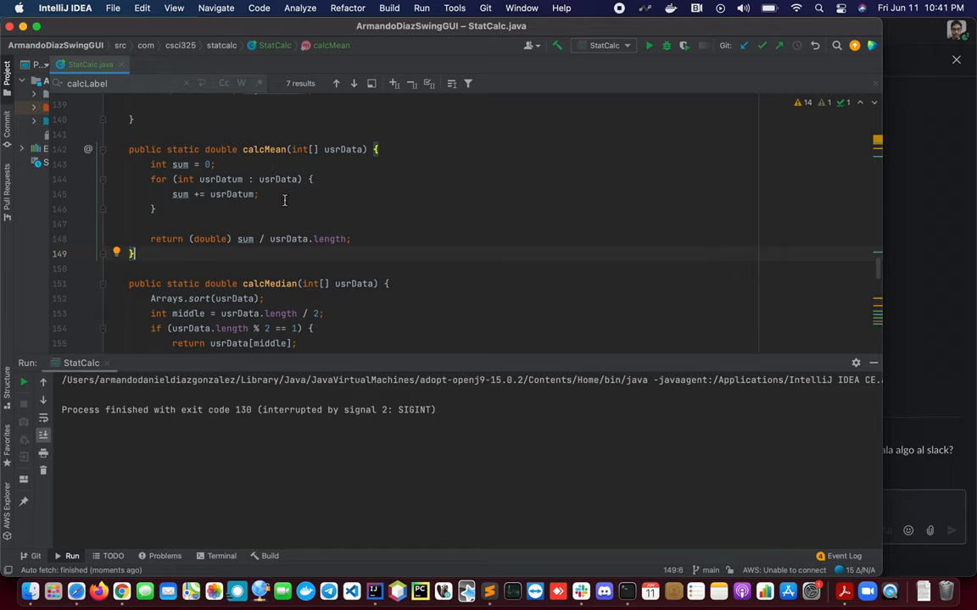
double_click(264, 149)
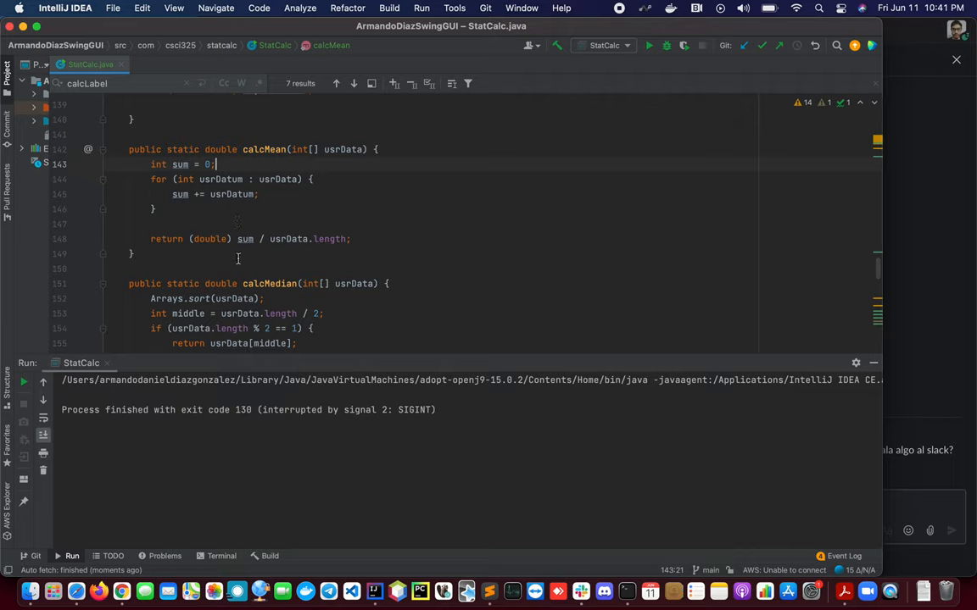
scroll(down, 3)
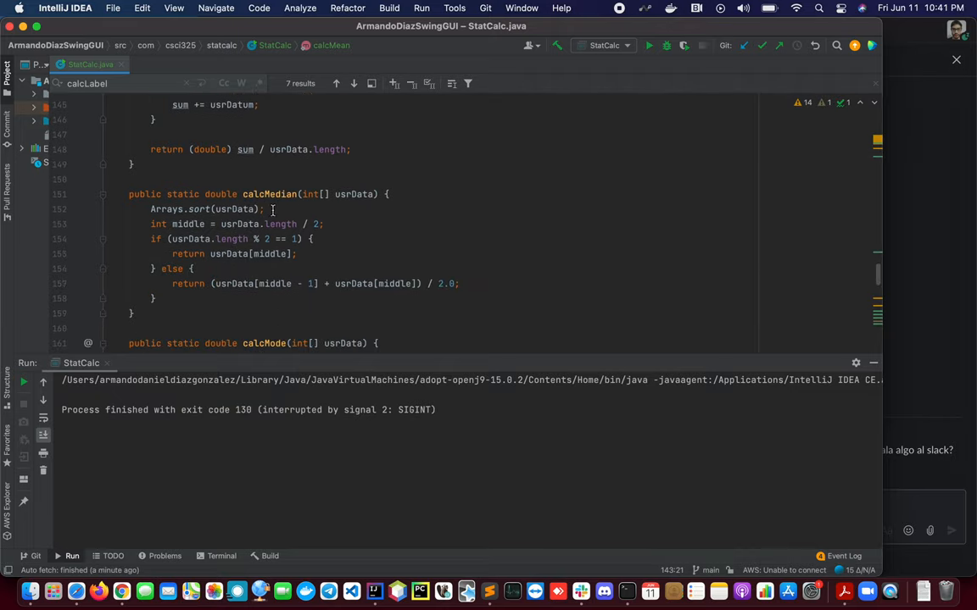
scroll(down, 3)
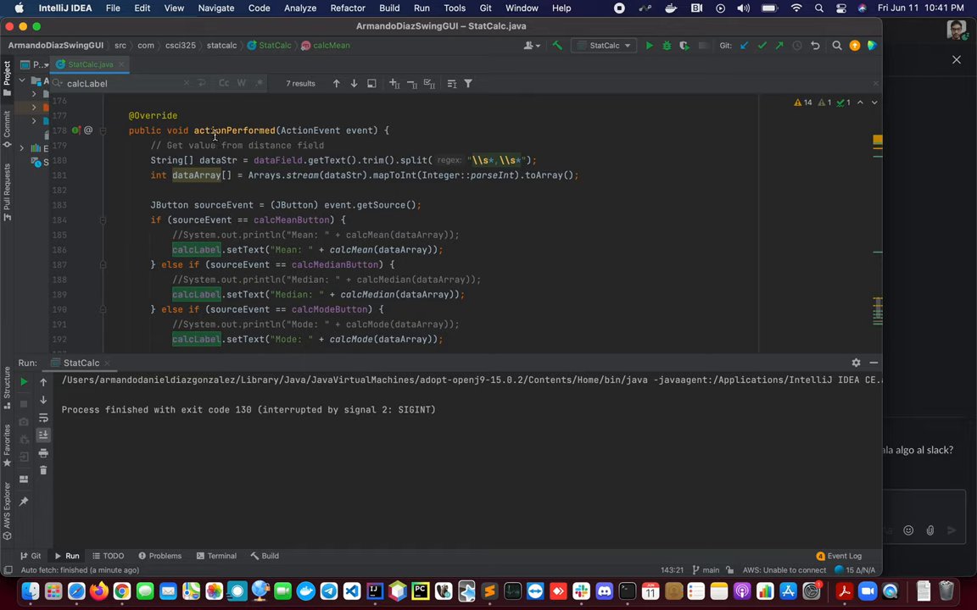
mouse_move(265, 158)
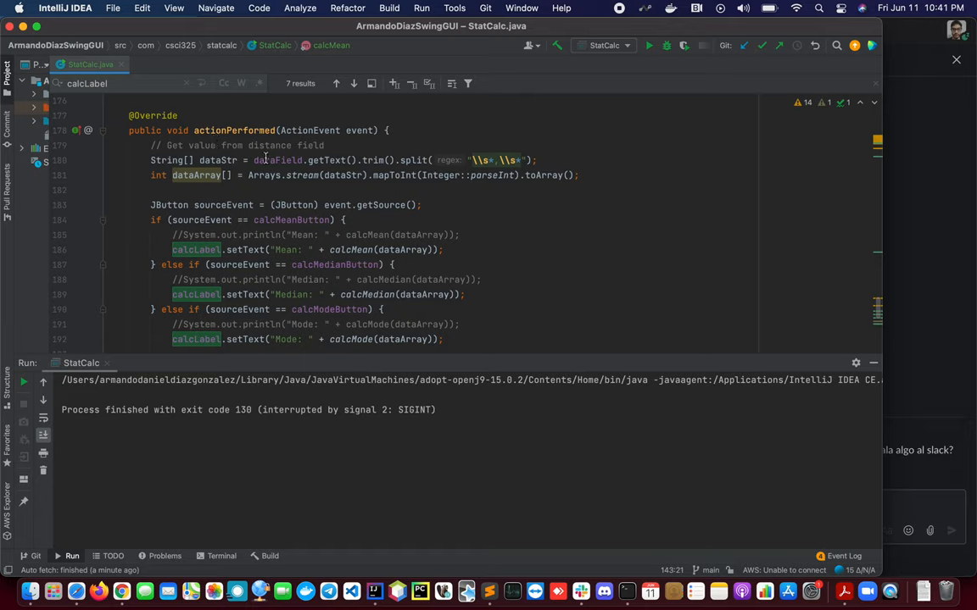
mouse_move(296, 188)
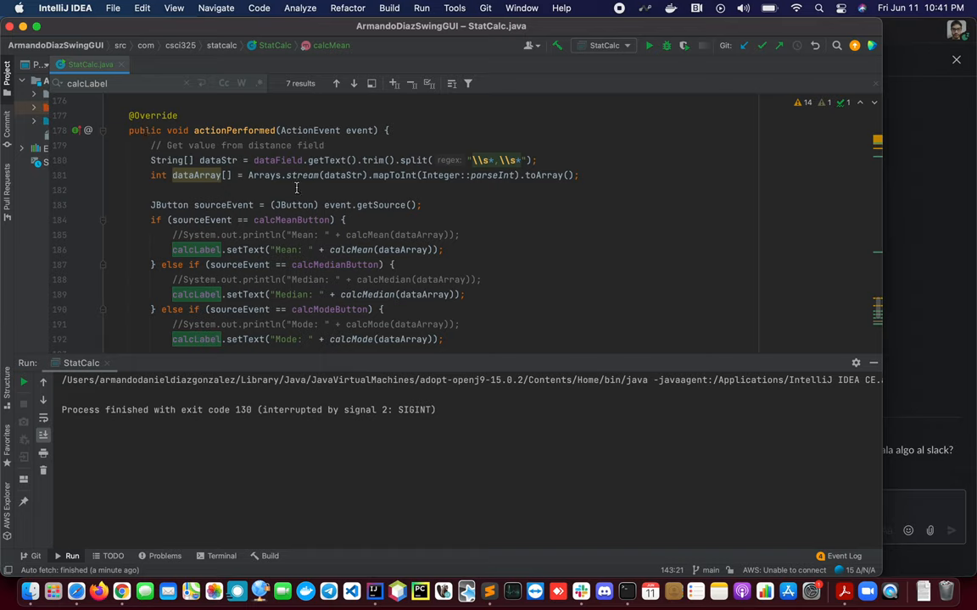
scroll(up, 3)
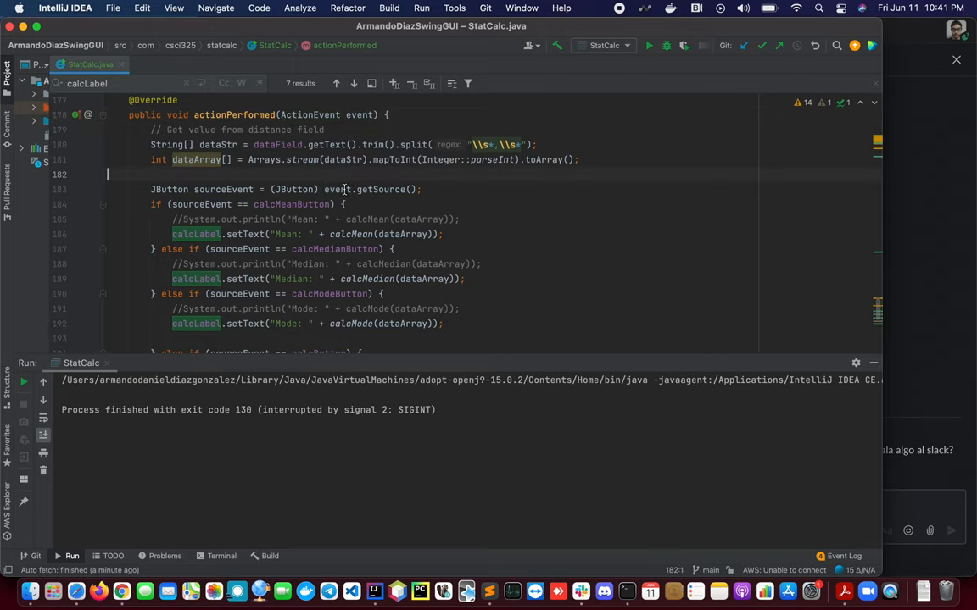
scroll(down, 3)
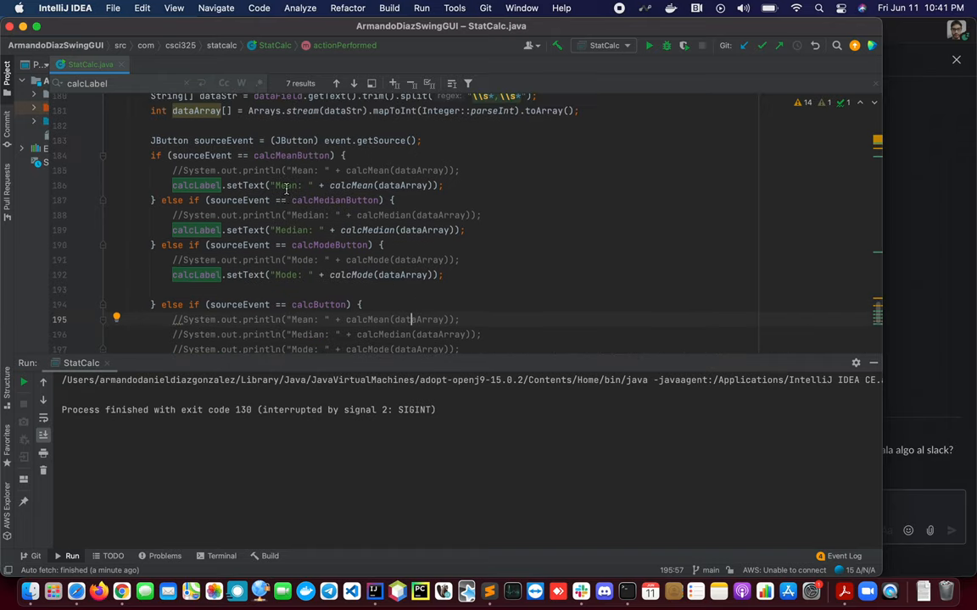
scroll(up, 3)
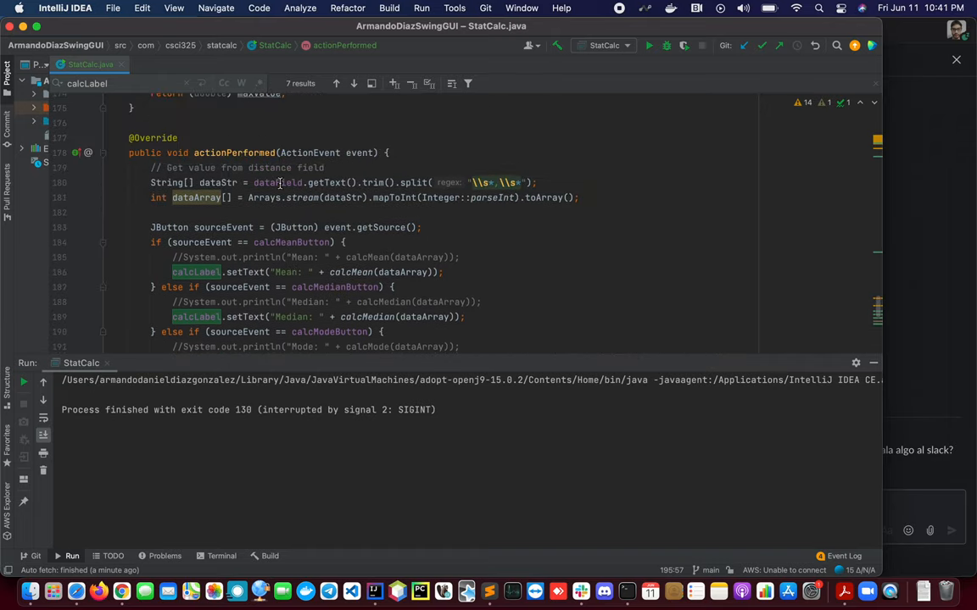
scroll(down, 3)
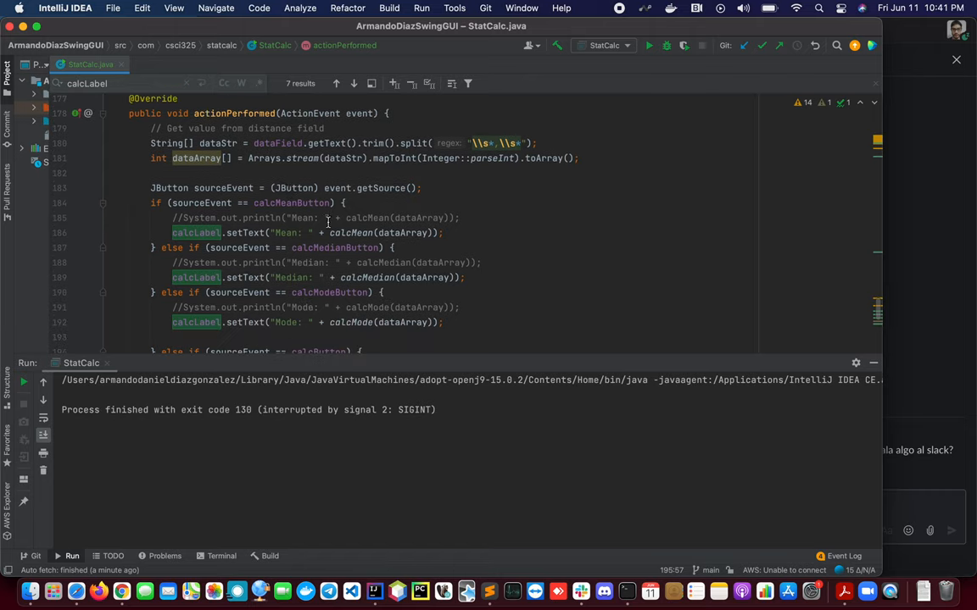
scroll(down, 3)
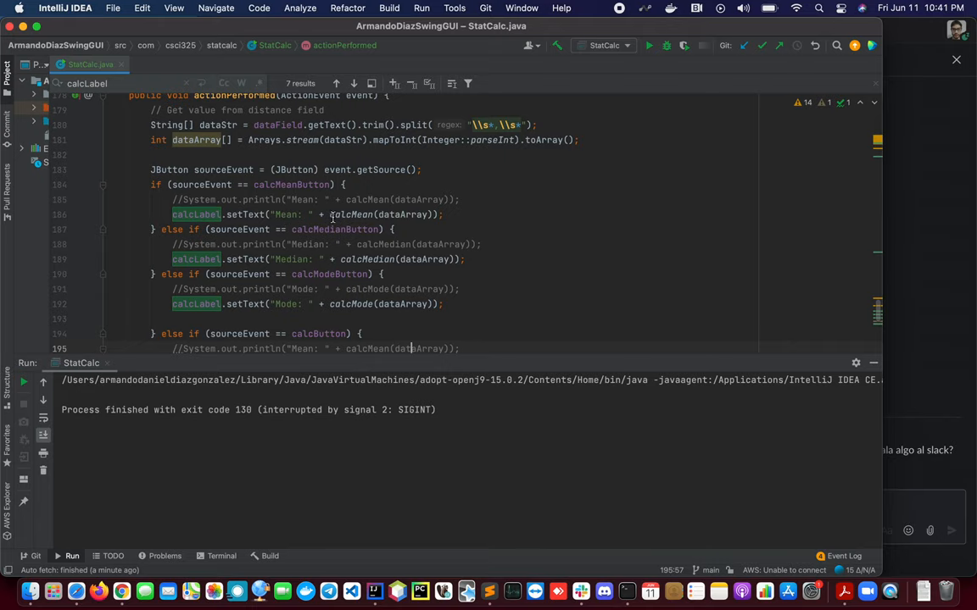
scroll(down, 3)
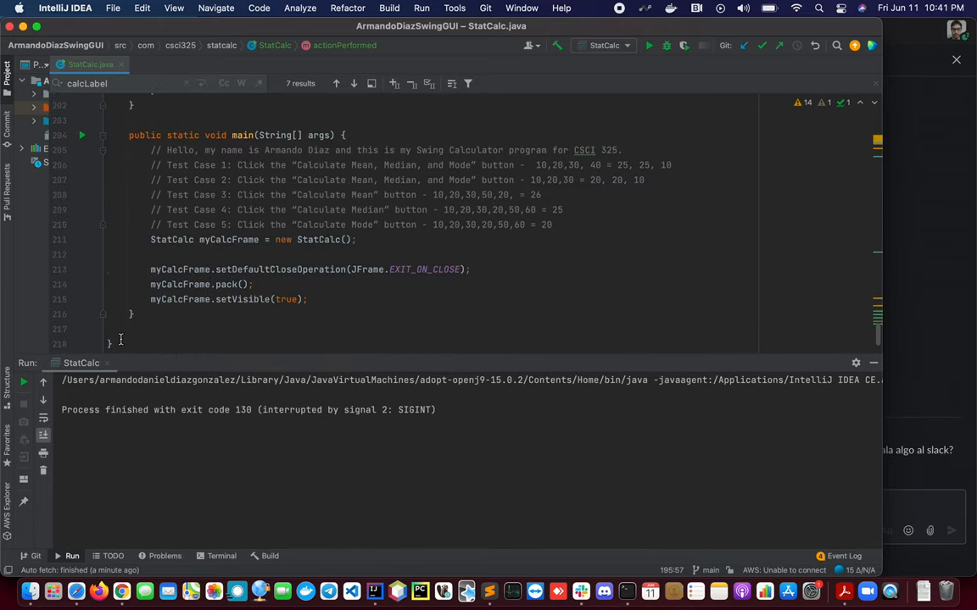
mouse_move(249, 380)
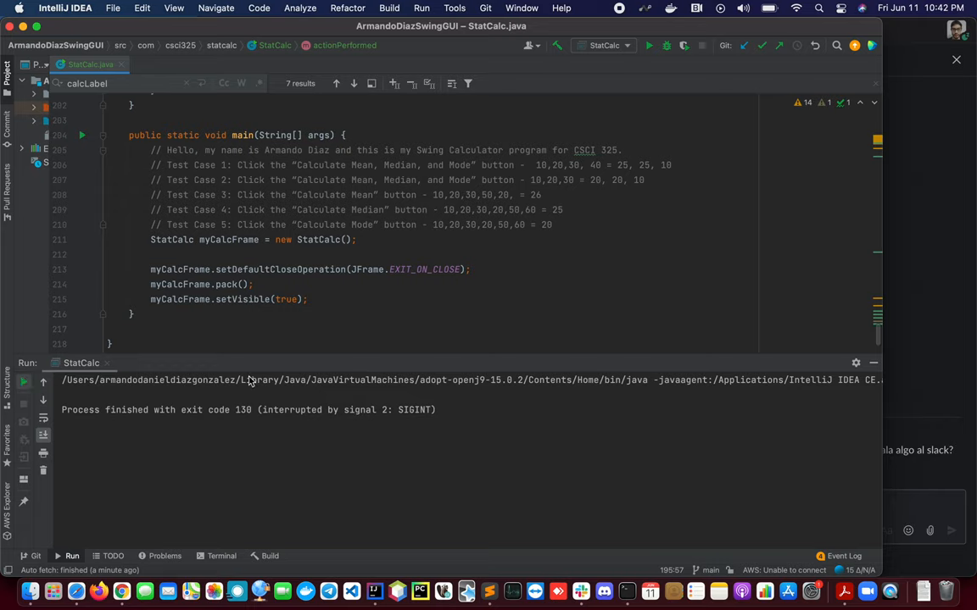
Run StatCalc and move the Statistics Calculator window over the code.
click(649, 45)
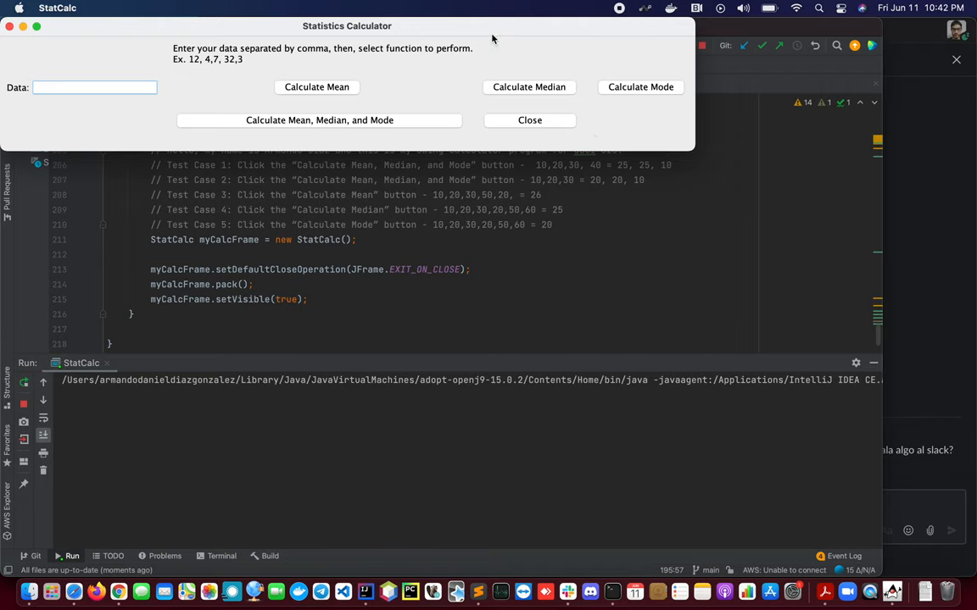
drag(346, 26, 530, 276)
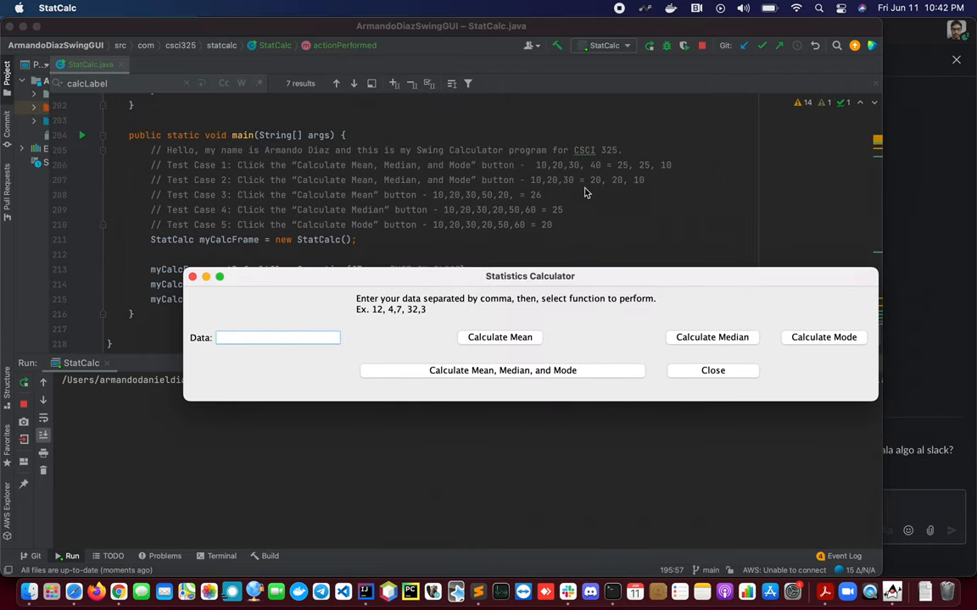
drag(530, 275, 658, 275)
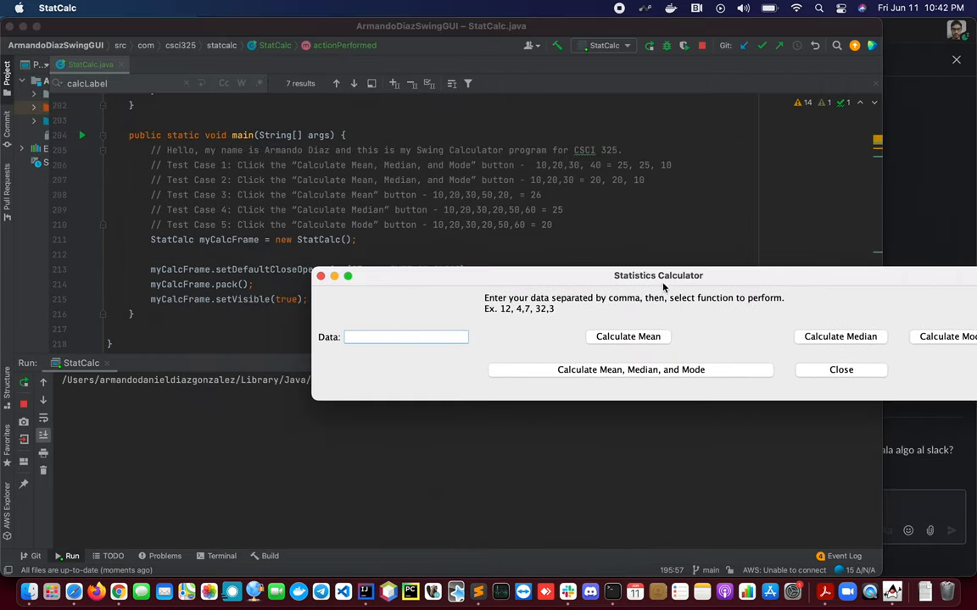
drag(658, 274, 696, 270)
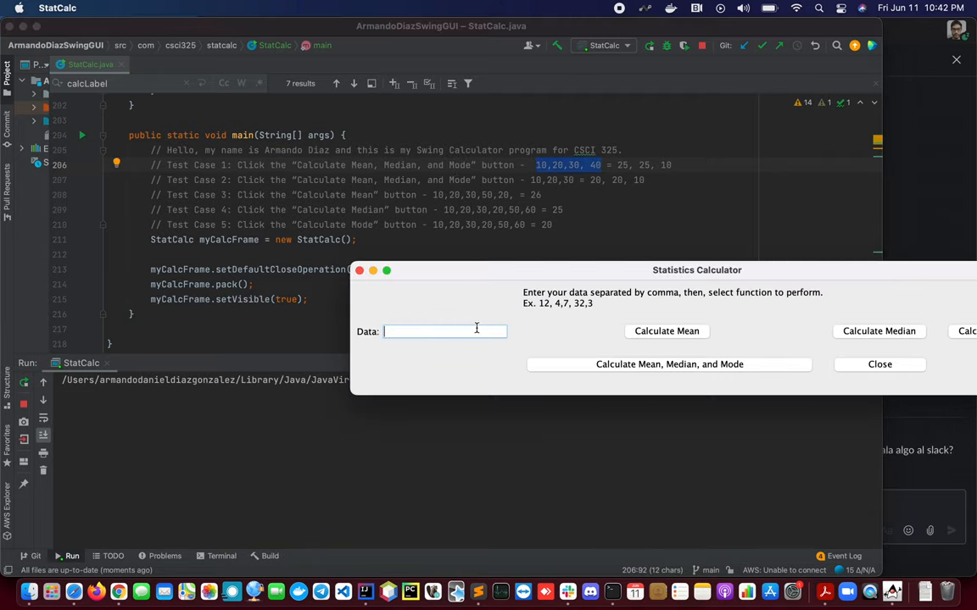
Enter 10,20,30,40 as data, yielding Mean 25.0, Median 25.0 and Mode 10.0.
text(10,20,30,40)
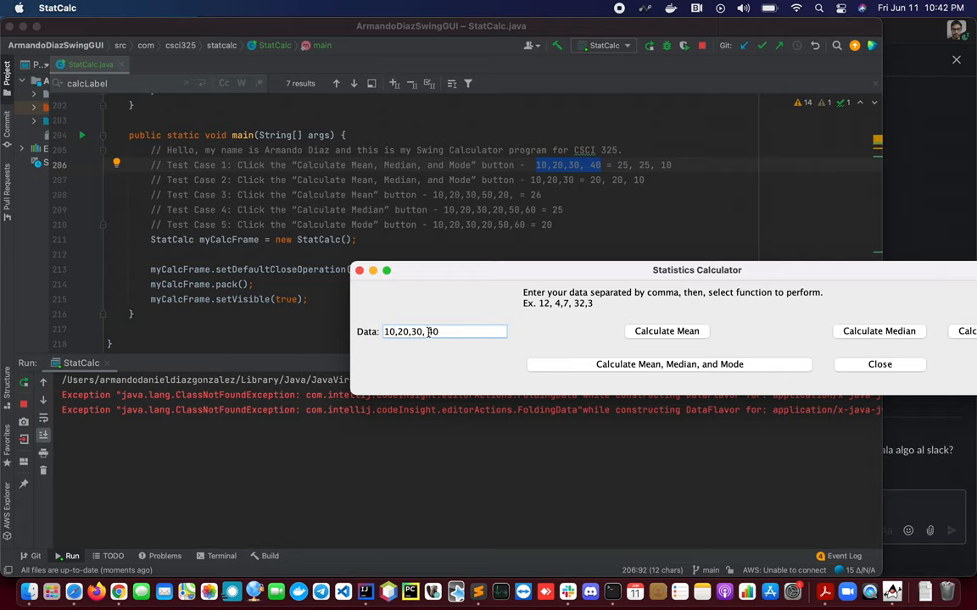
text(4)
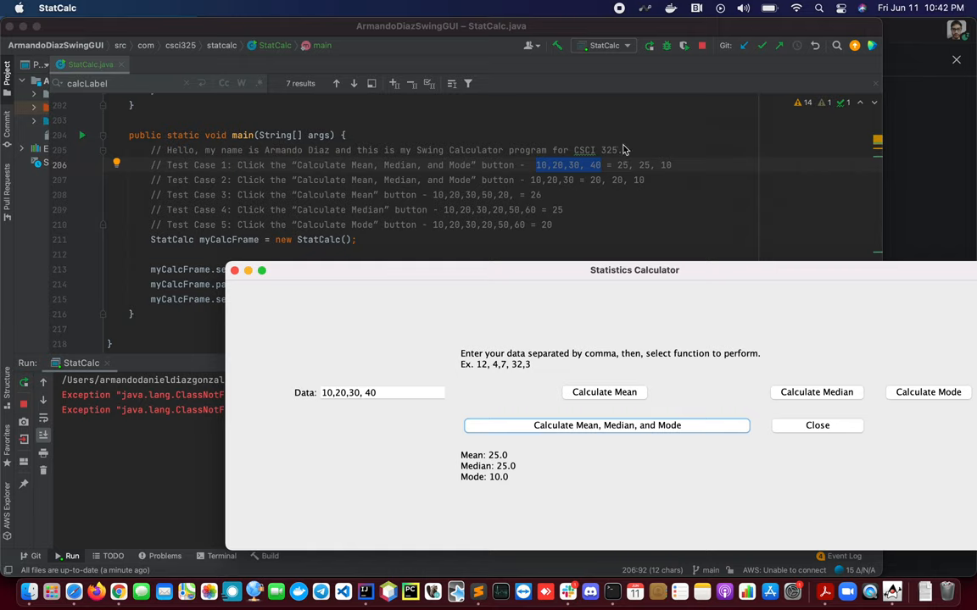
mouse_move(619, 171)
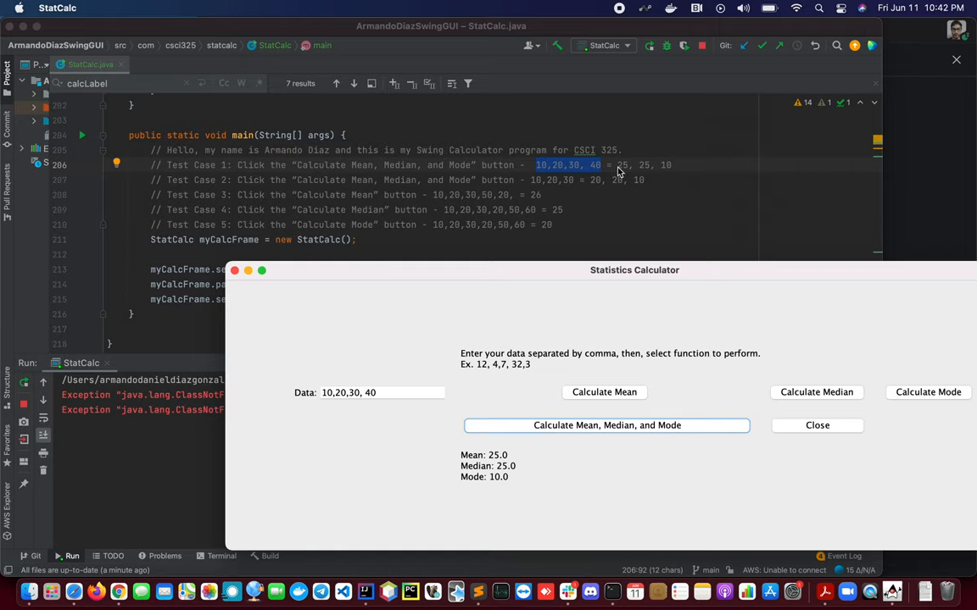
mouse_move(553, 190)
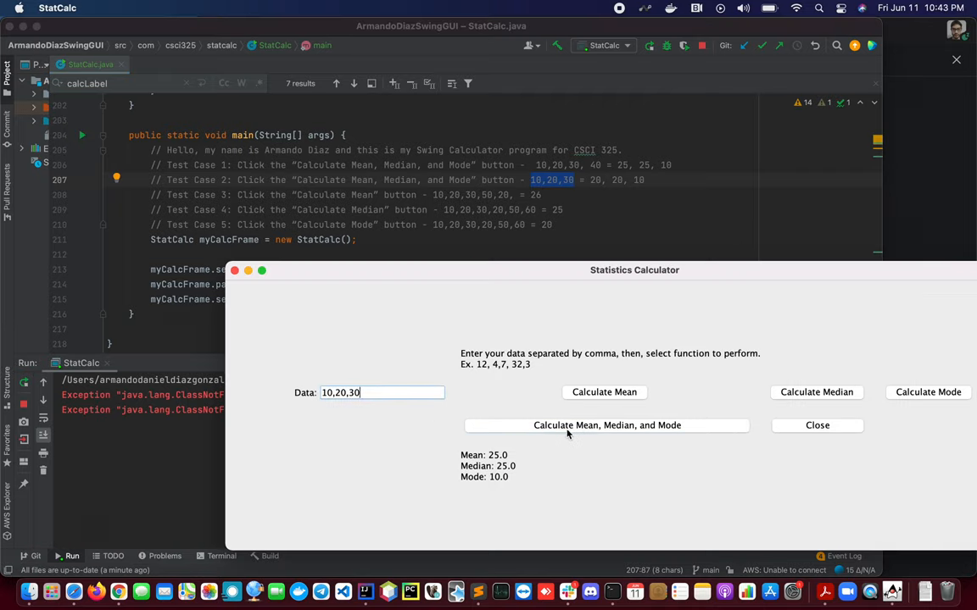
Calculate mean, median and mode for 10,20,30, giving 20.0, 20.0 and 10.0.
click(606, 424)
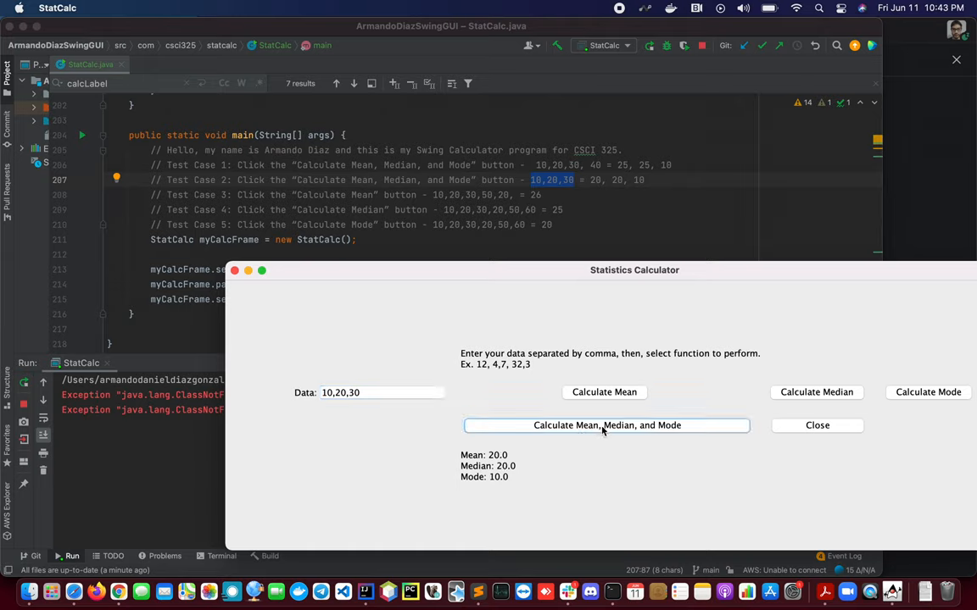
mouse_move(602, 186)
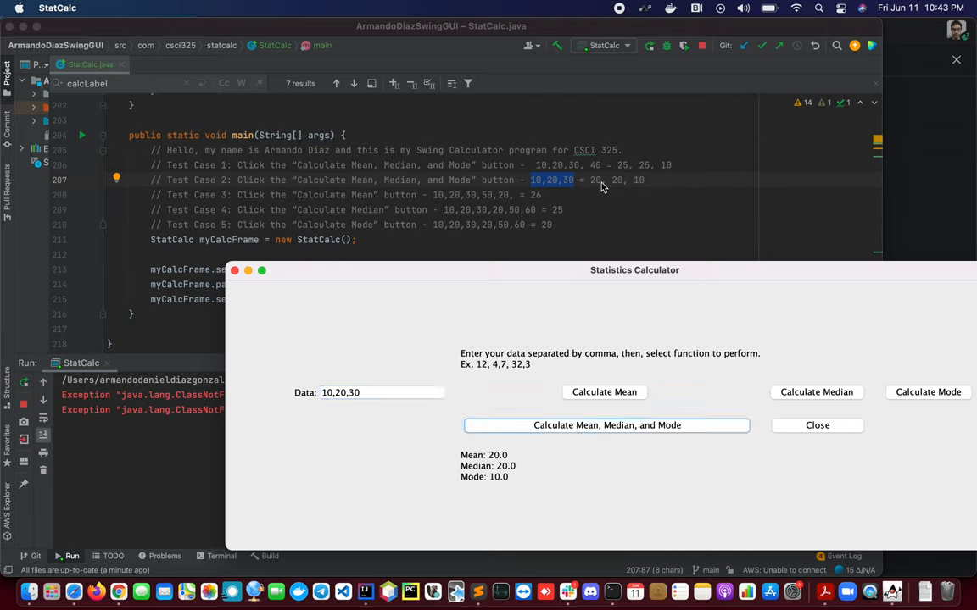
mouse_move(651, 191)
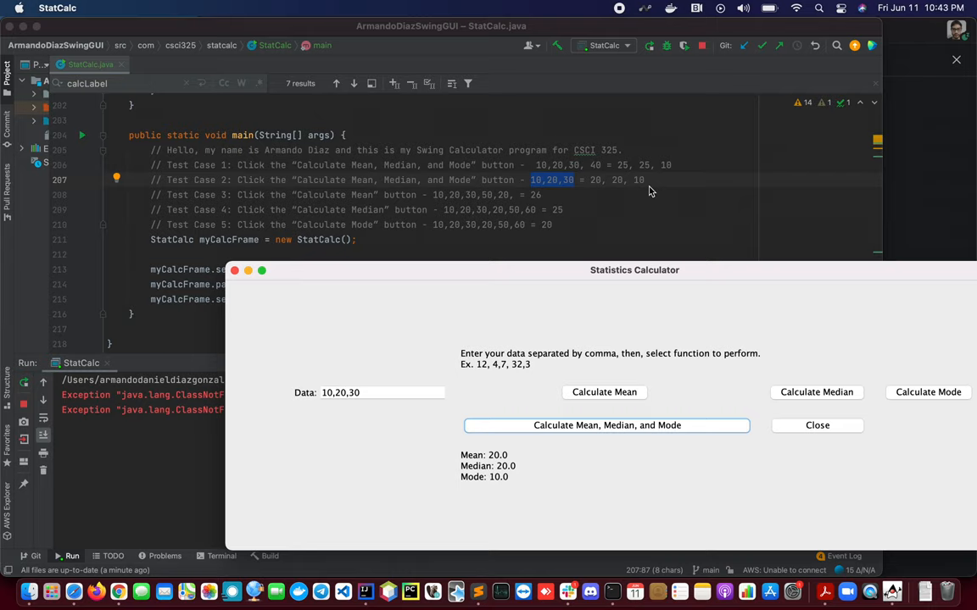
mouse_move(518, 230)
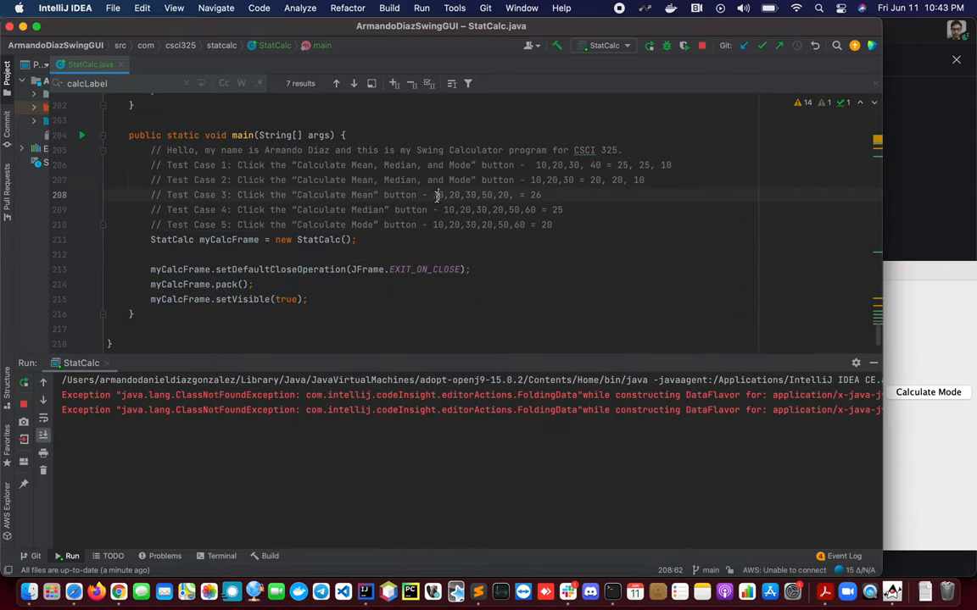
Extend the data to 10,20,30,50,20 and calculate Mean 26.0.
drag(433, 195, 510, 195)
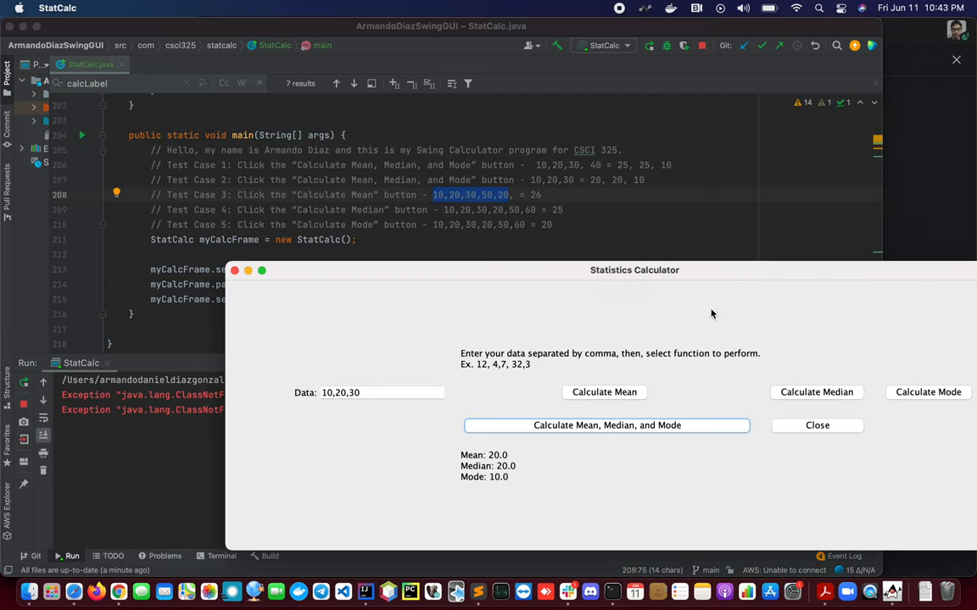
click(381, 392)
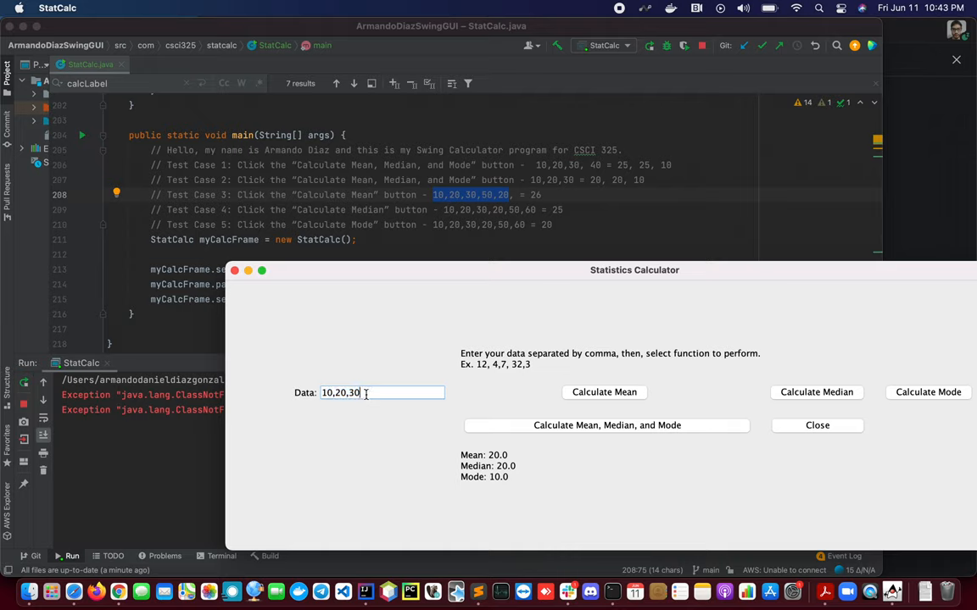
text(,50,20)
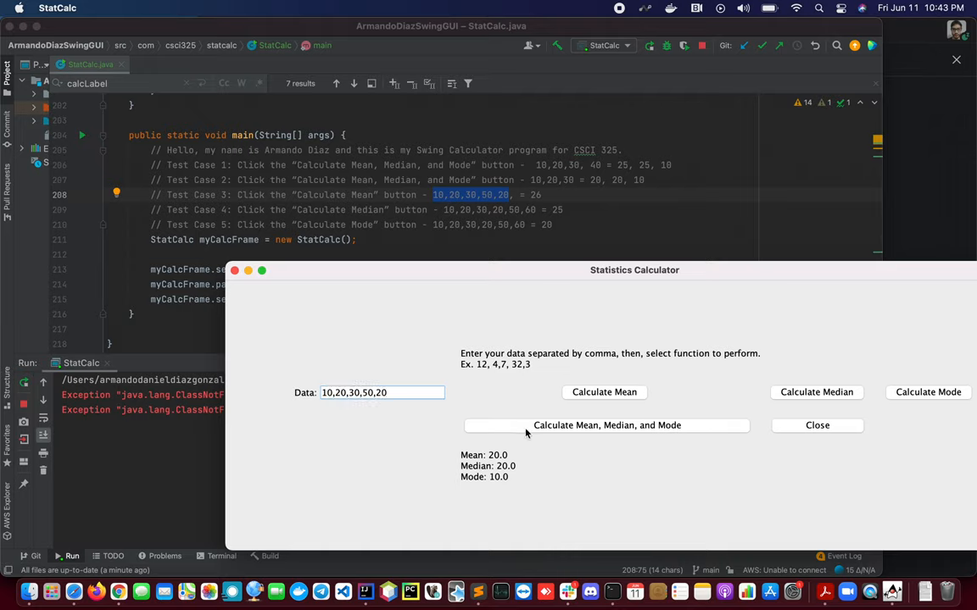
click(604, 391)
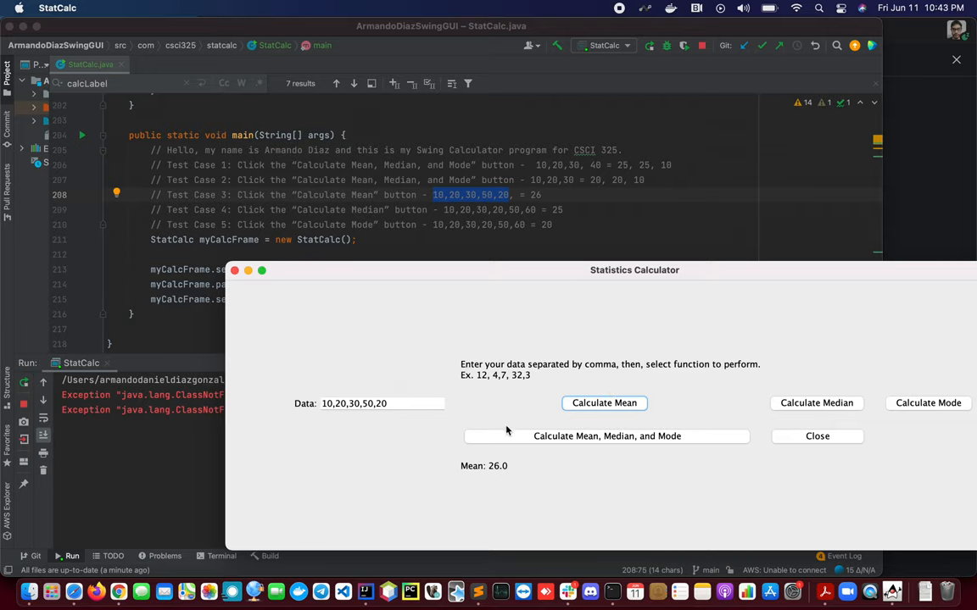
mouse_move(462, 308)
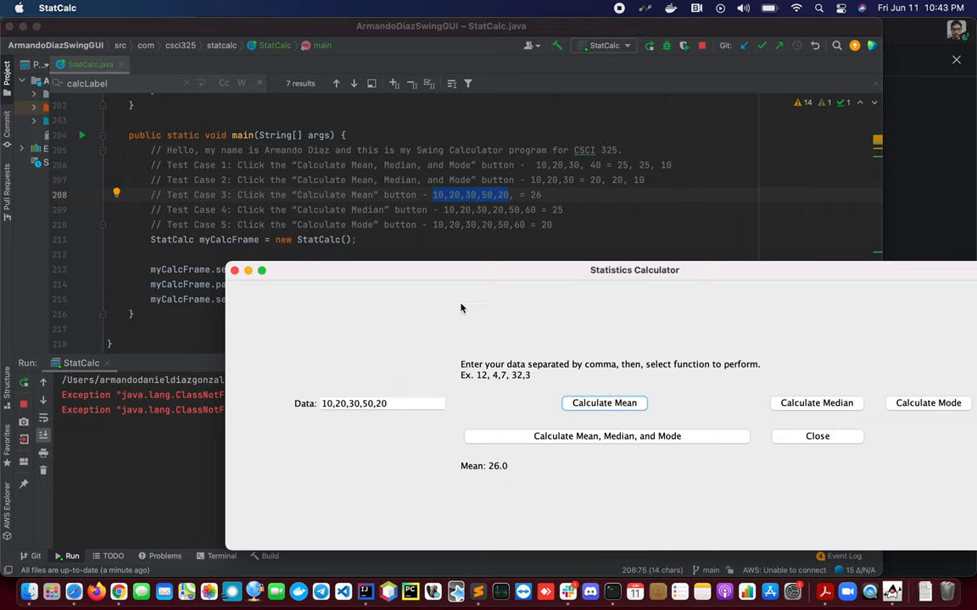
click(816, 435)
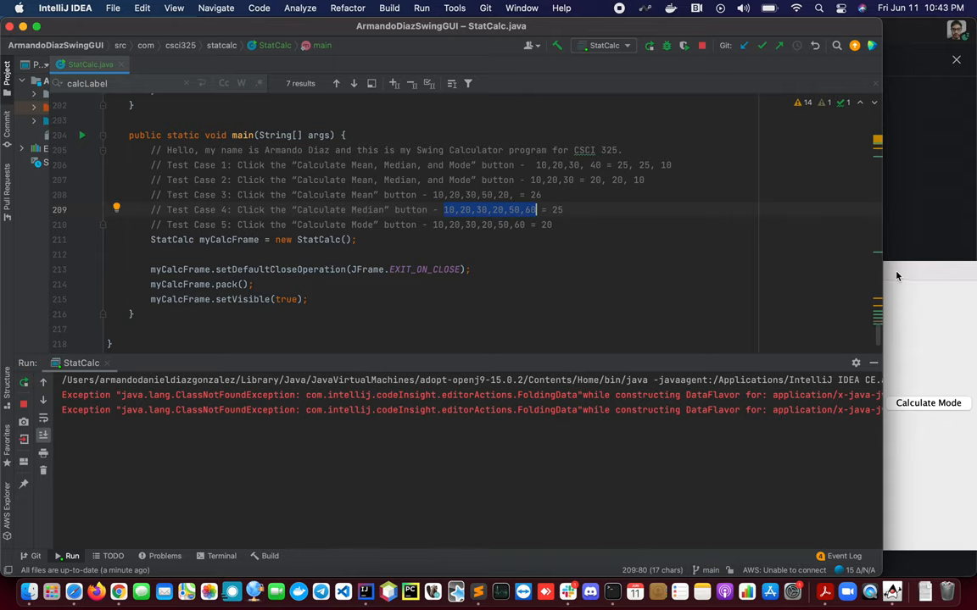
Replace the data with 10,20,30,20,50,60 and calculate its median.
click(603, 403)
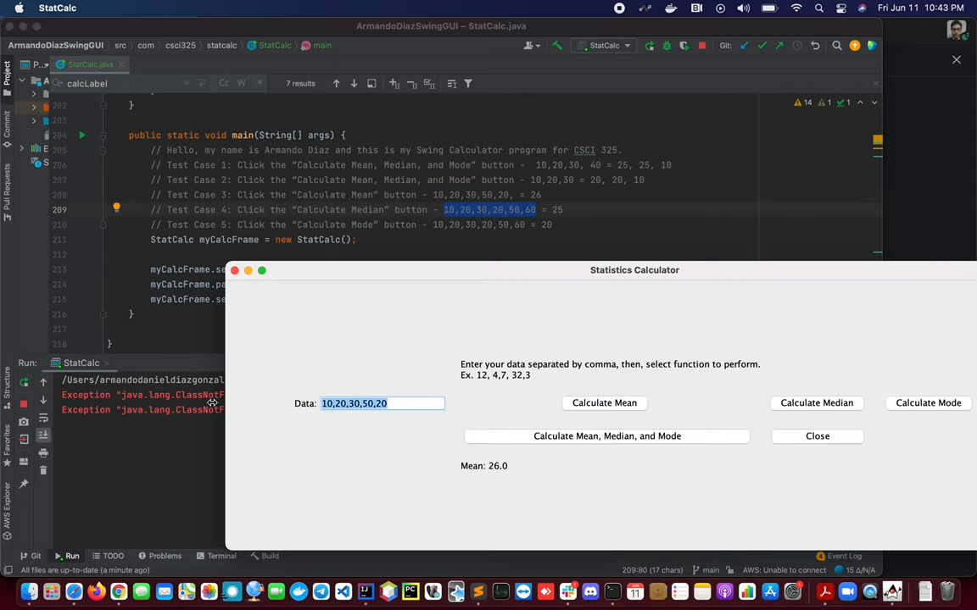
text(10,20,30,20,50,60)
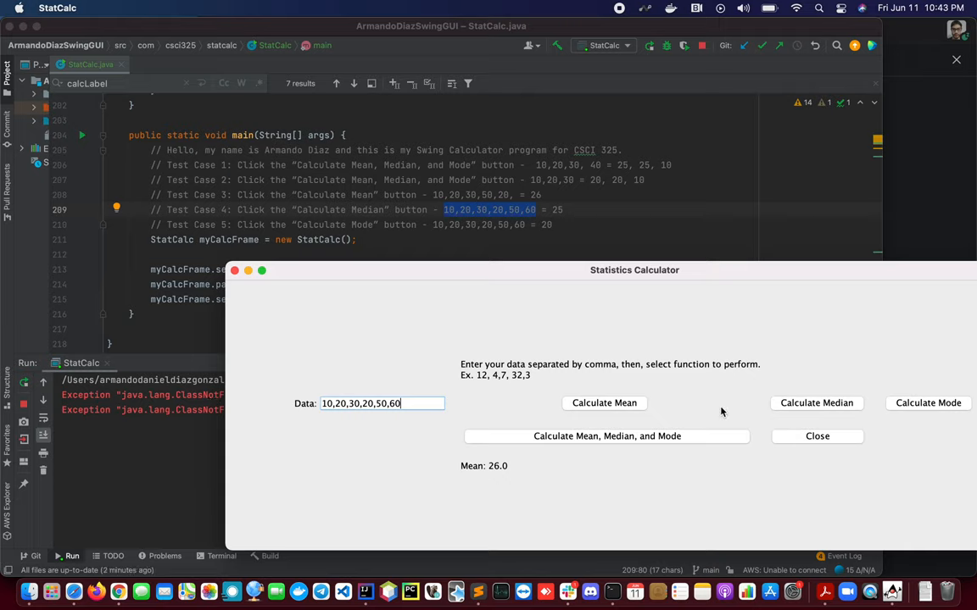
mouse_move(816, 402)
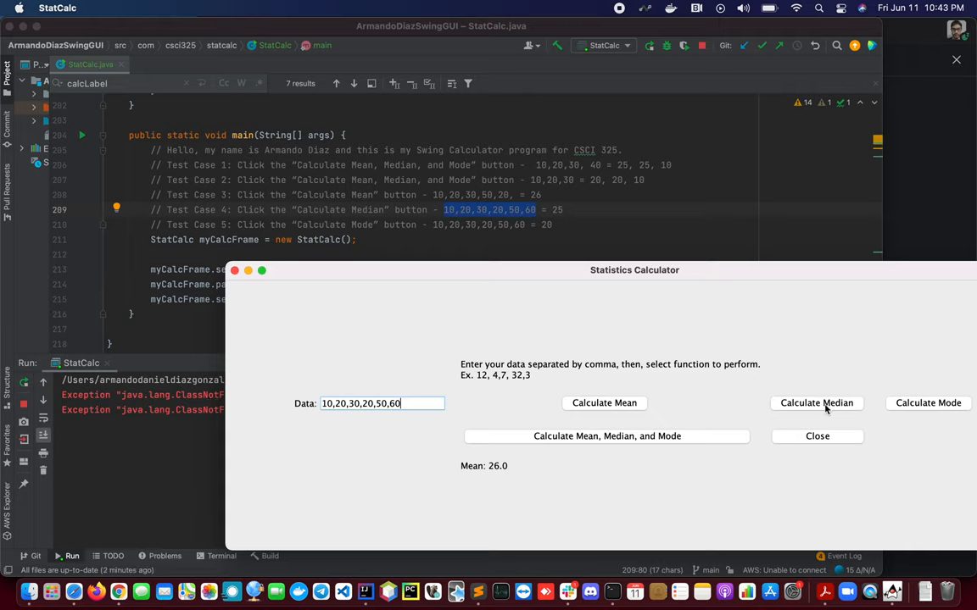
click(816, 403)
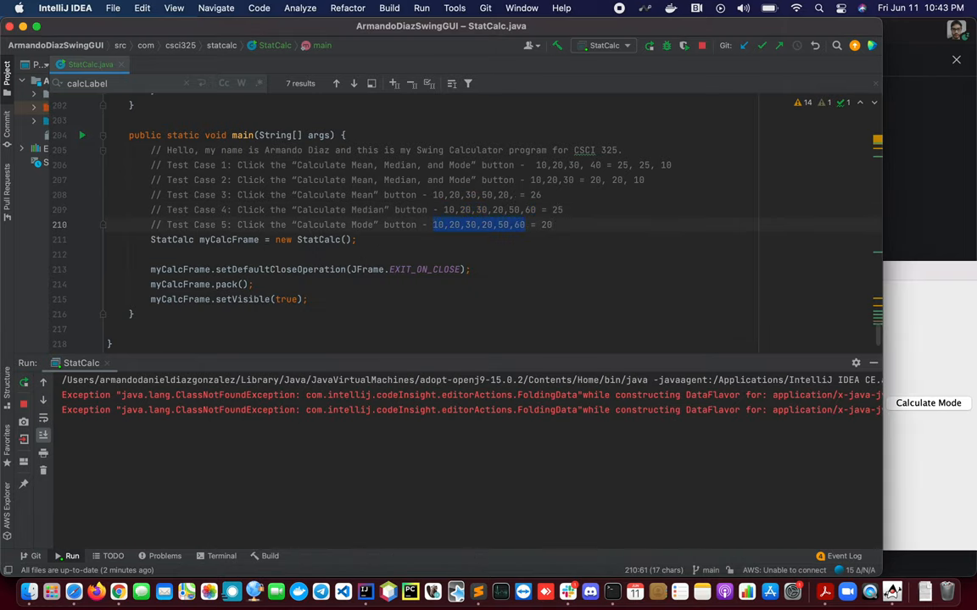
Calculate Mode 20.0 for 10,20,30,20,50,60, then close the calculator window.
click(816, 403)
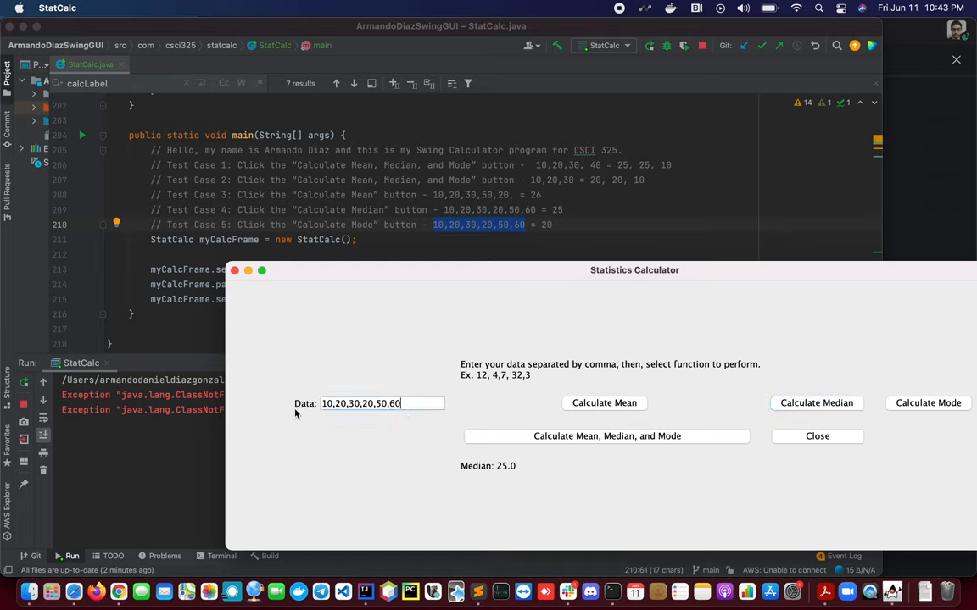
triple_click(361, 403)
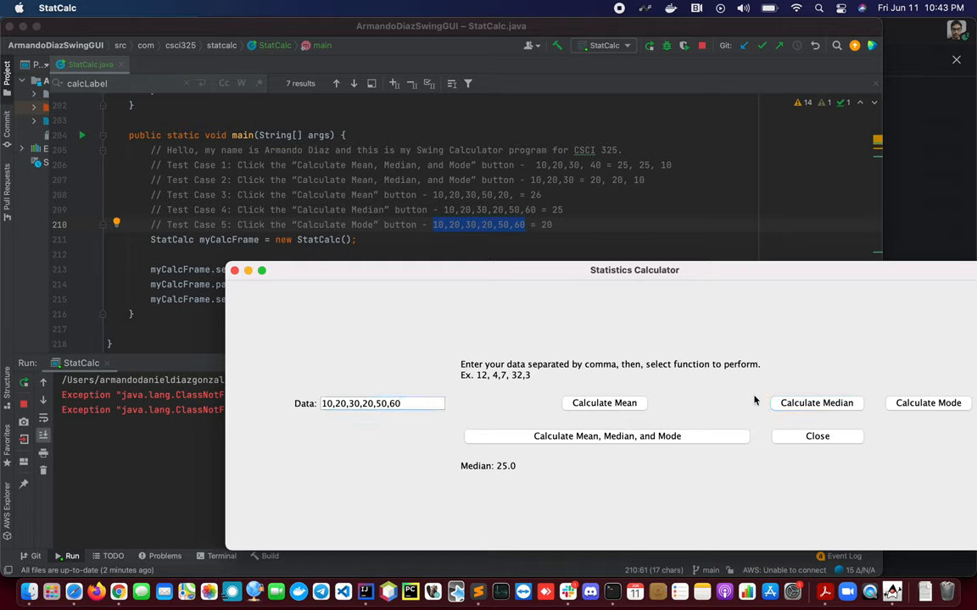
click(928, 403)
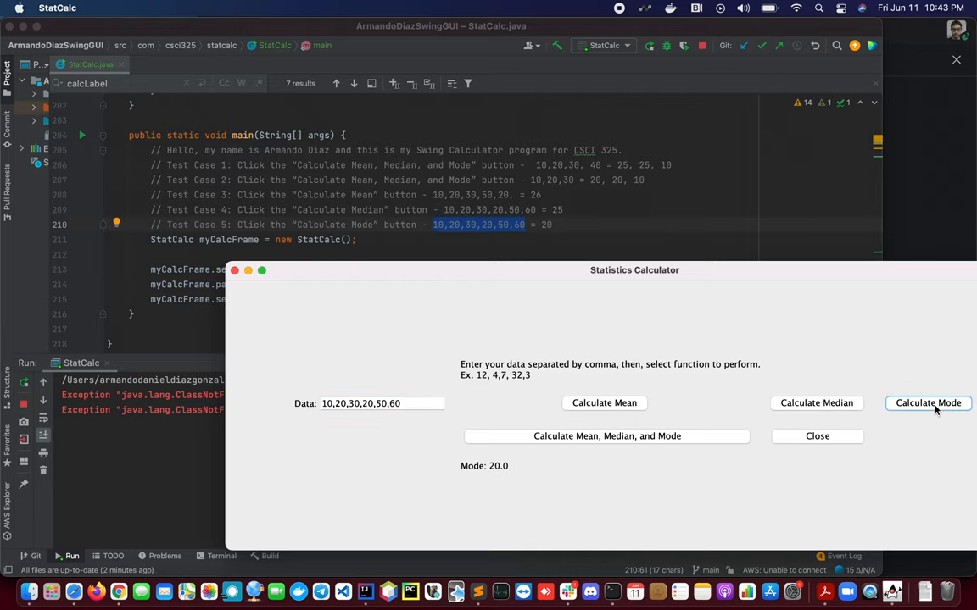
mouse_move(509, 275)
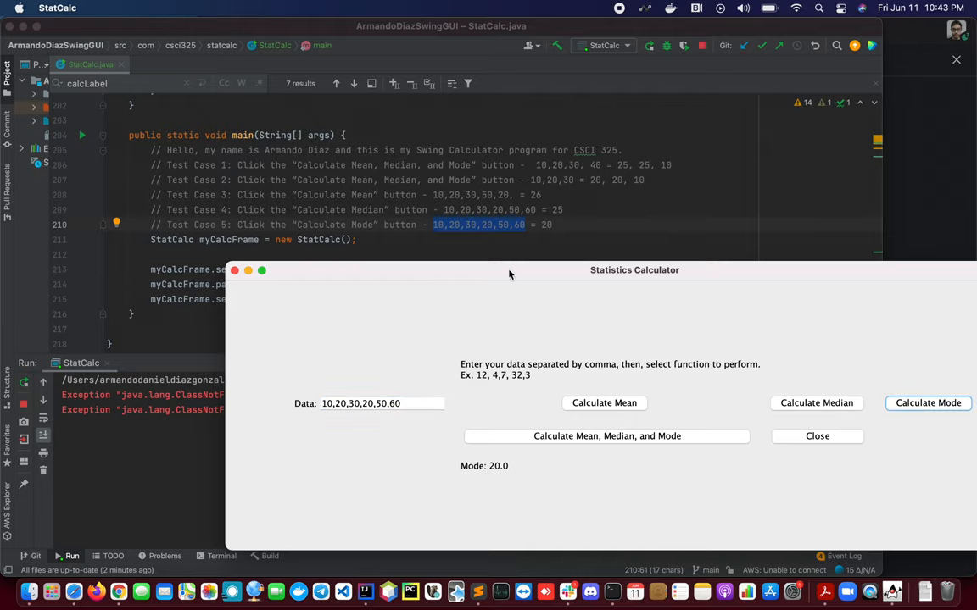
drag(634, 270, 465, 235)
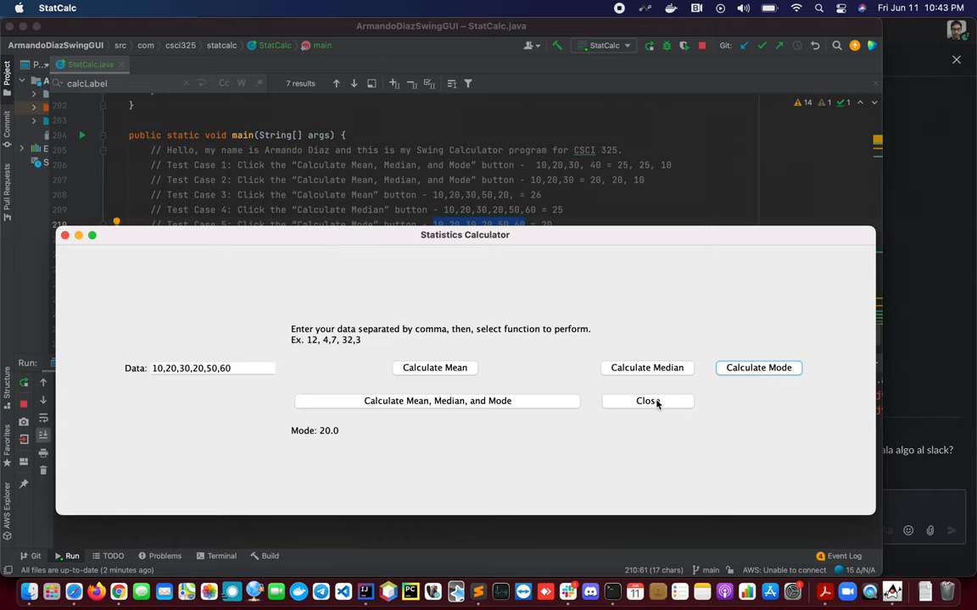
click(647, 400)
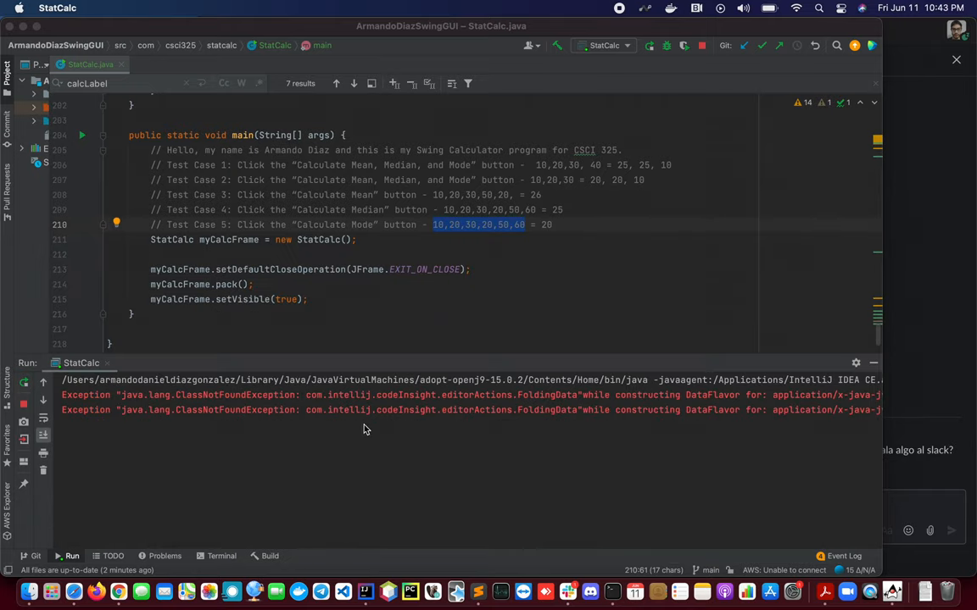